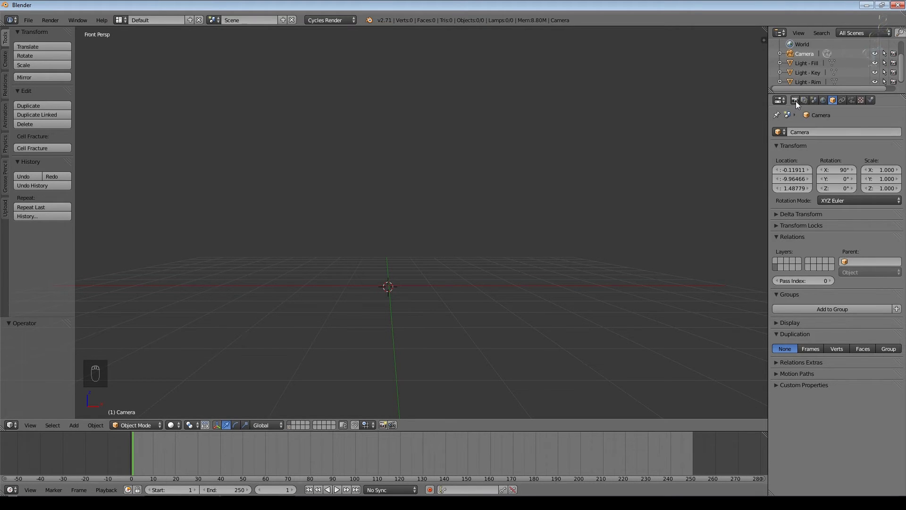
Step: In Scene properties, switch units to Metric and set the unit scale to 0.001
left_click(795, 100)
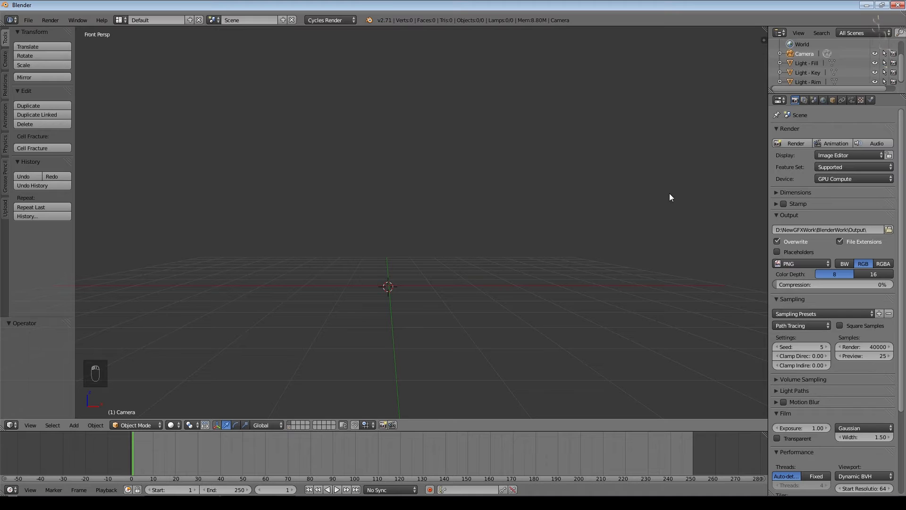
mouse_move(664, 232)
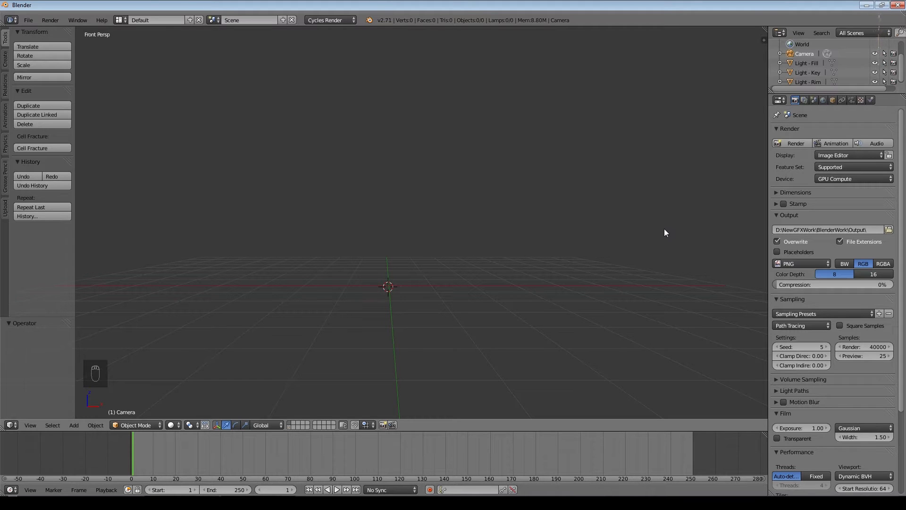
left_click(813, 99)
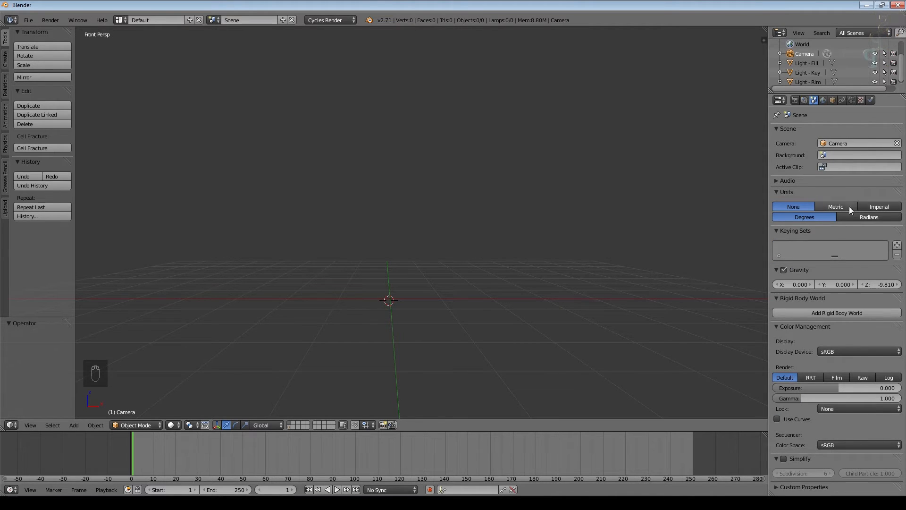
left_click(834, 206)
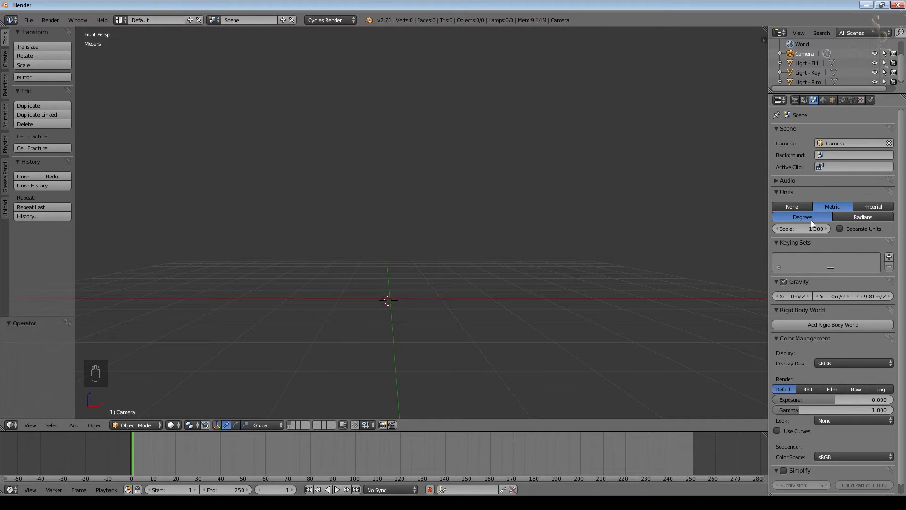
left_click(801, 228)
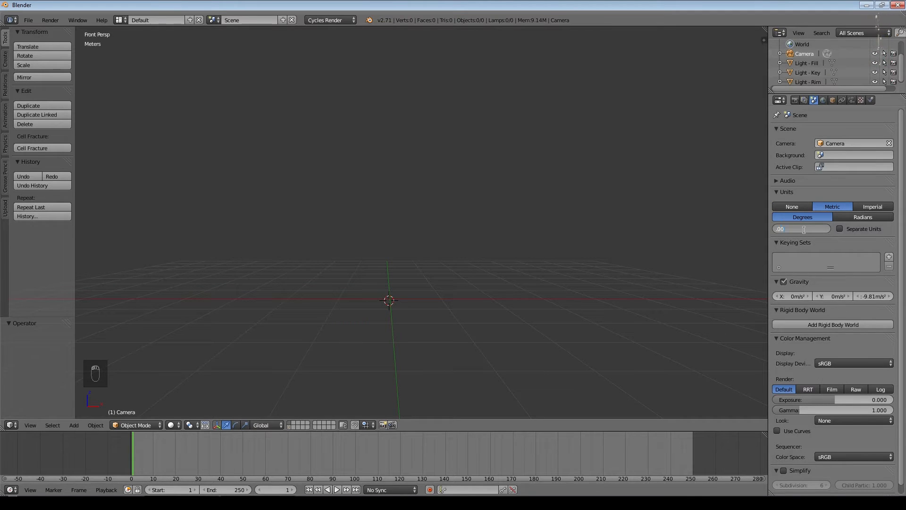
left_click(801, 228)
type("0.001")
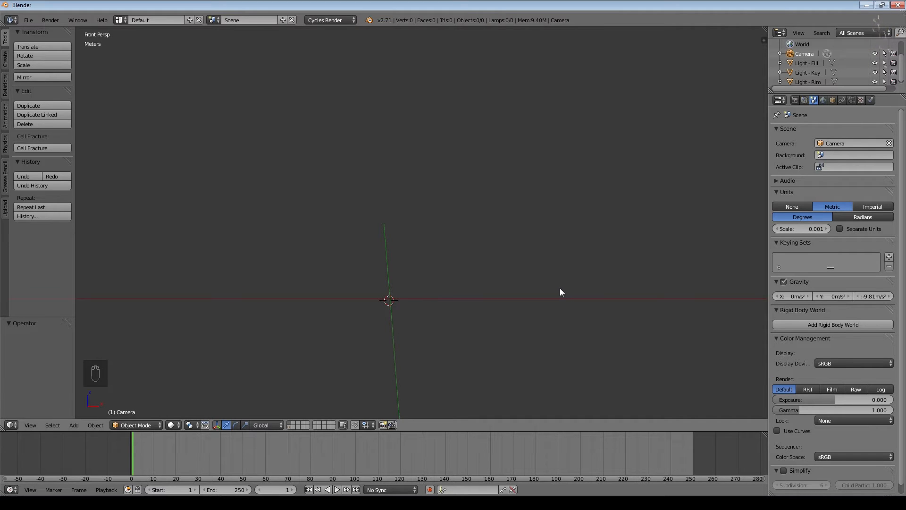
mouse_move(513, 236)
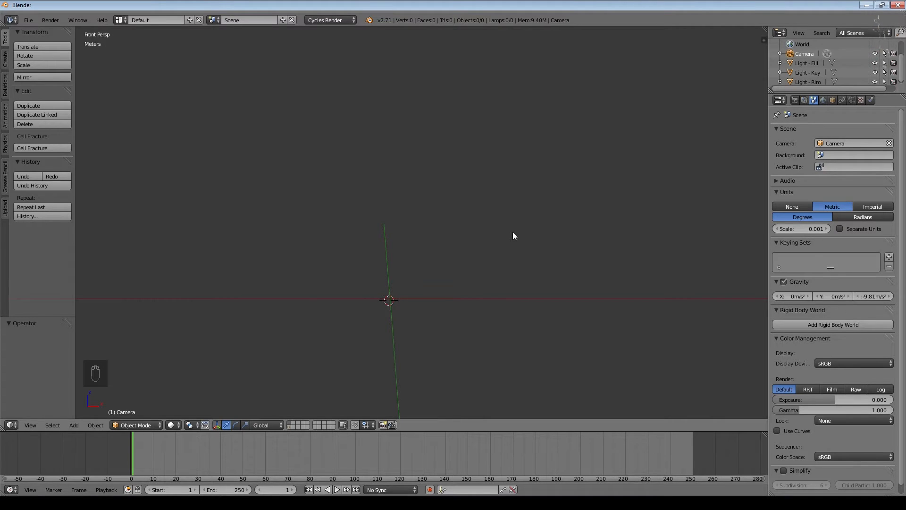
Step: Add a circle mesh and scale it to 0.03 so it measures 6 cm across
key("shift+a")
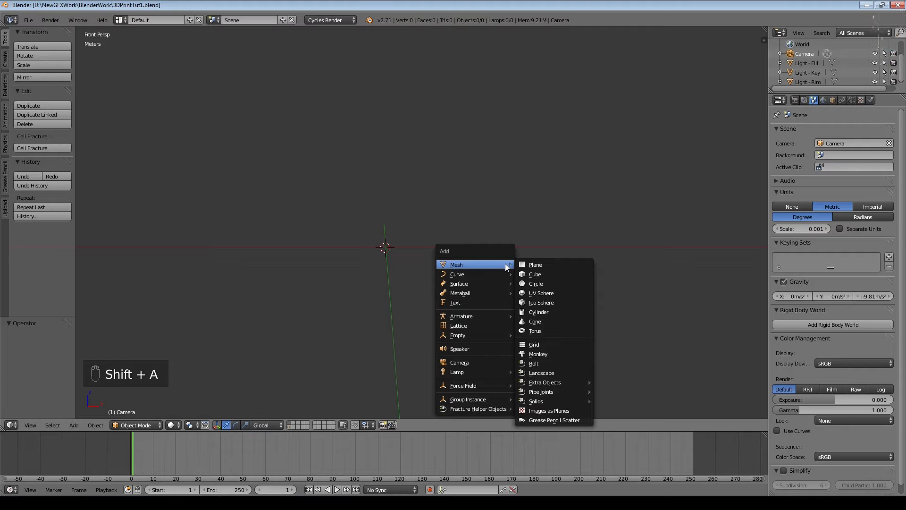
left_click(535, 283)
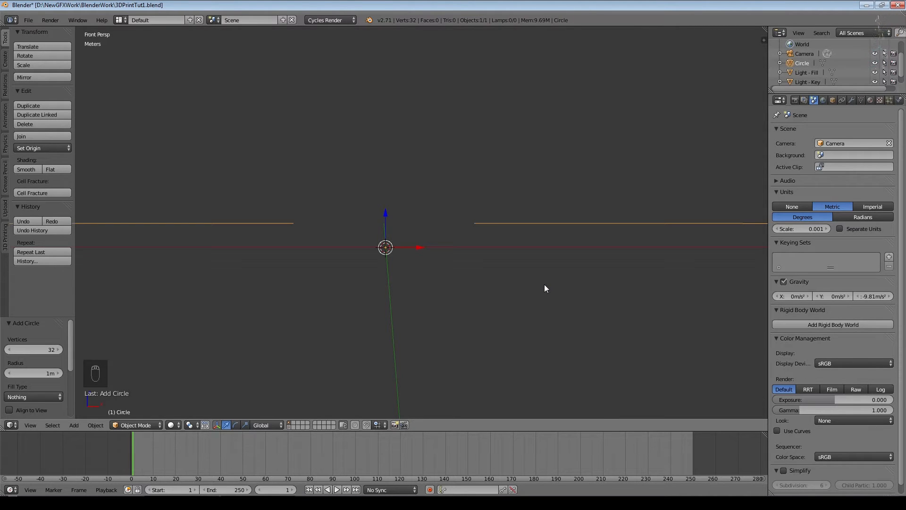
key("s")
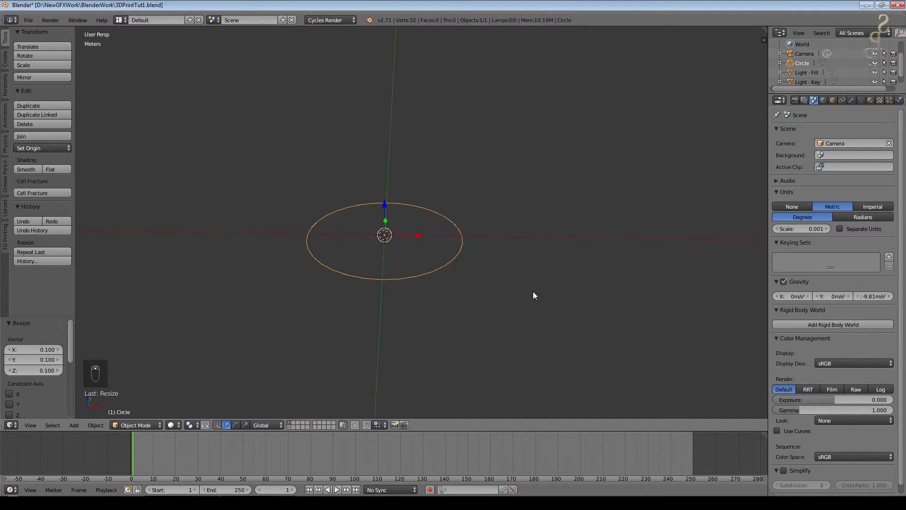
key("n")
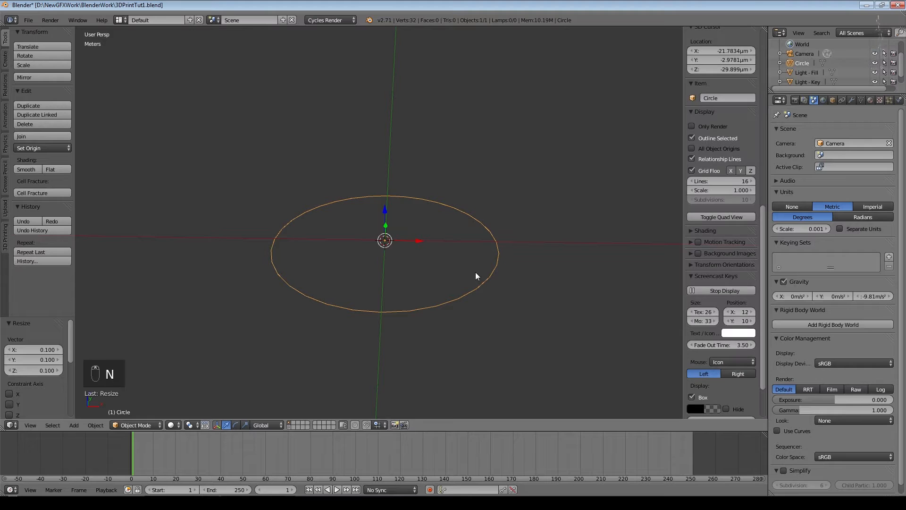
scroll("down", 3)
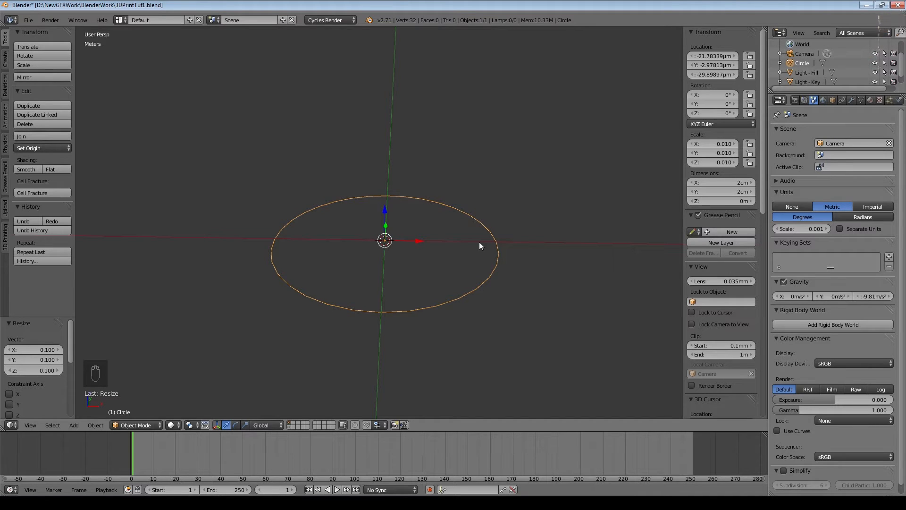
key("s")
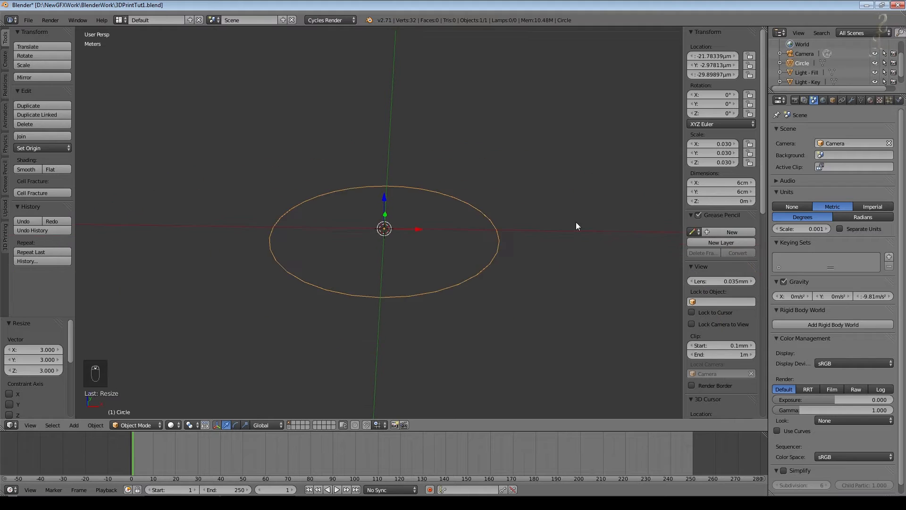
key("NUMPAD_5")
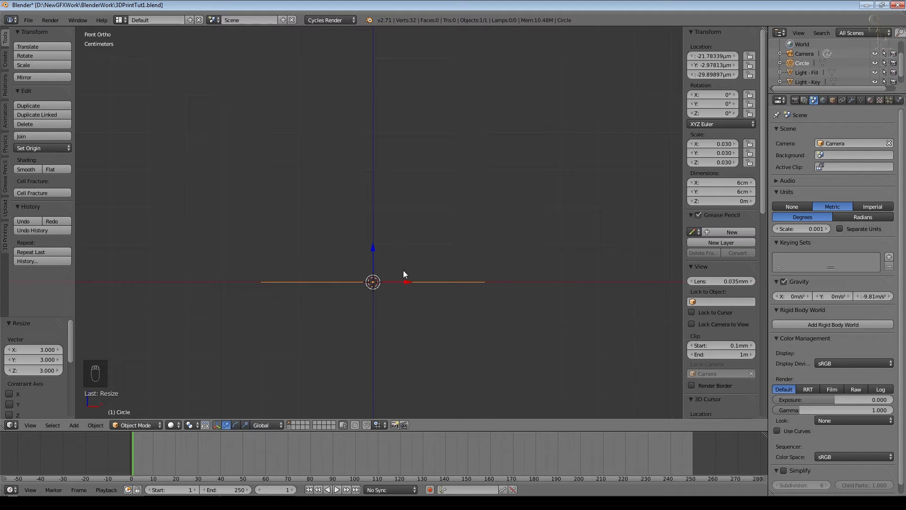
mouse_move(444, 255)
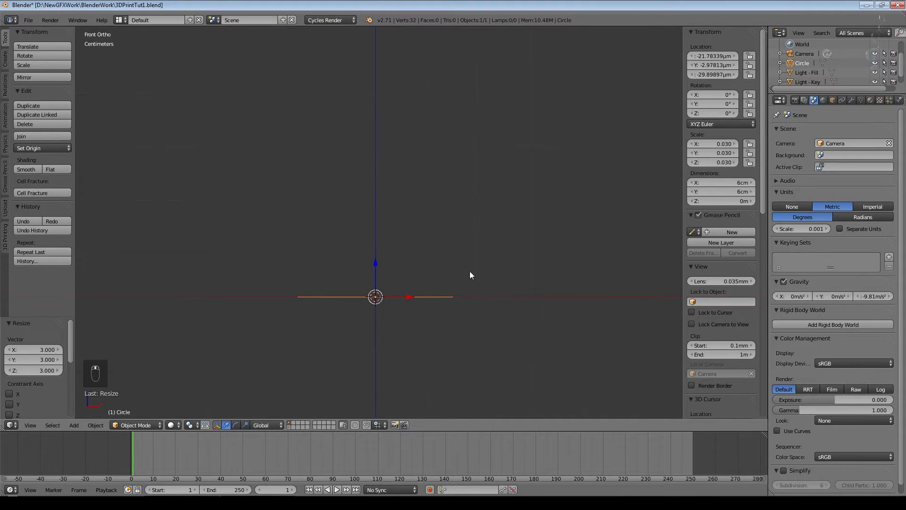
Step: Extrude the circle's vertex ring upward about 10 cm to form an open tube
key("Tab")
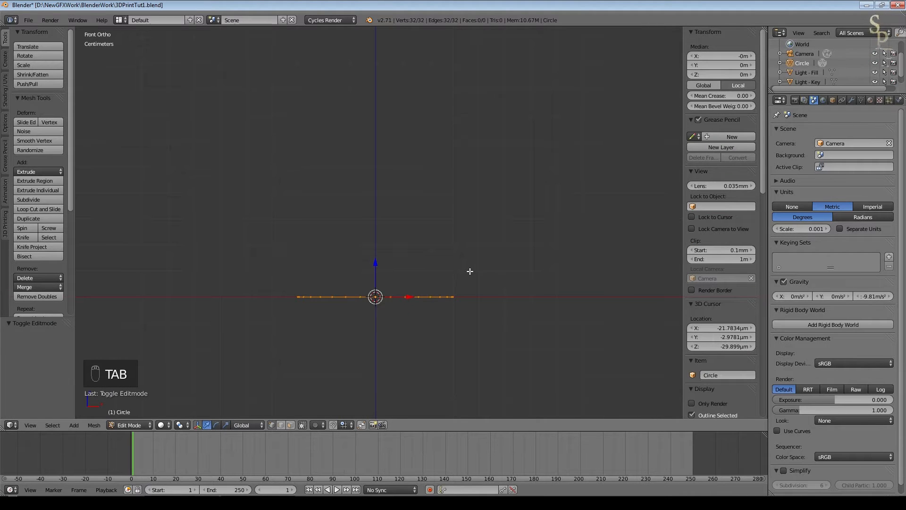
key("e")
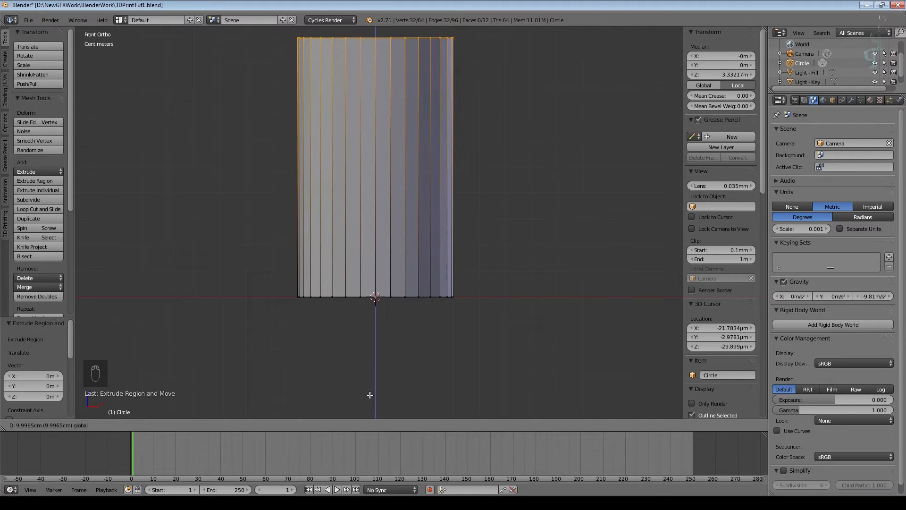
key("Tab")
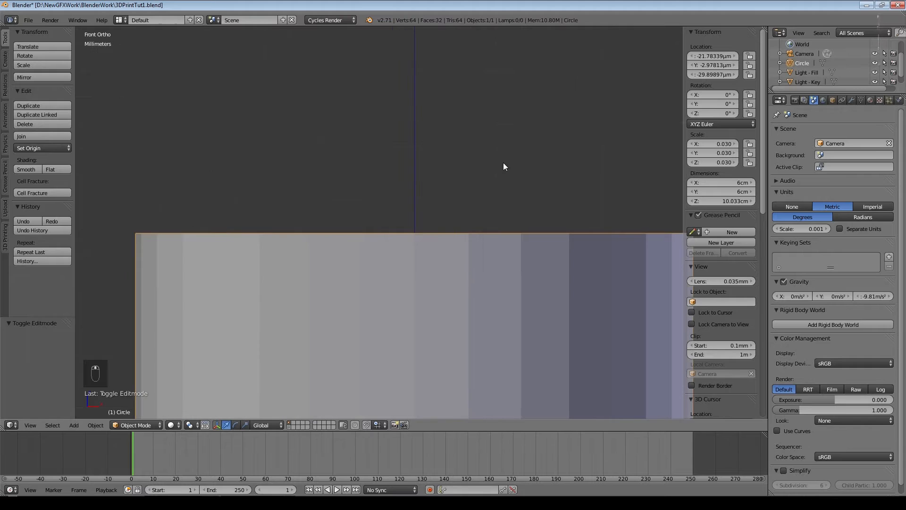
key("Tab")
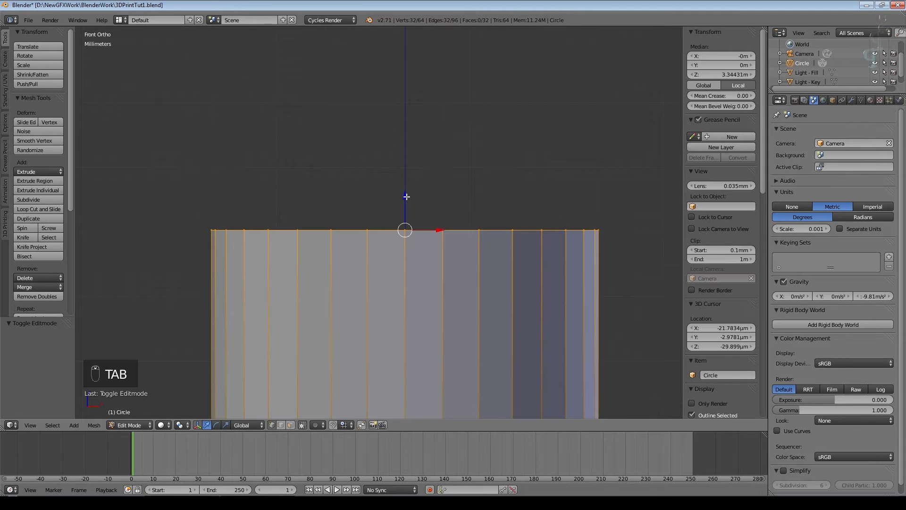
key("Tab")
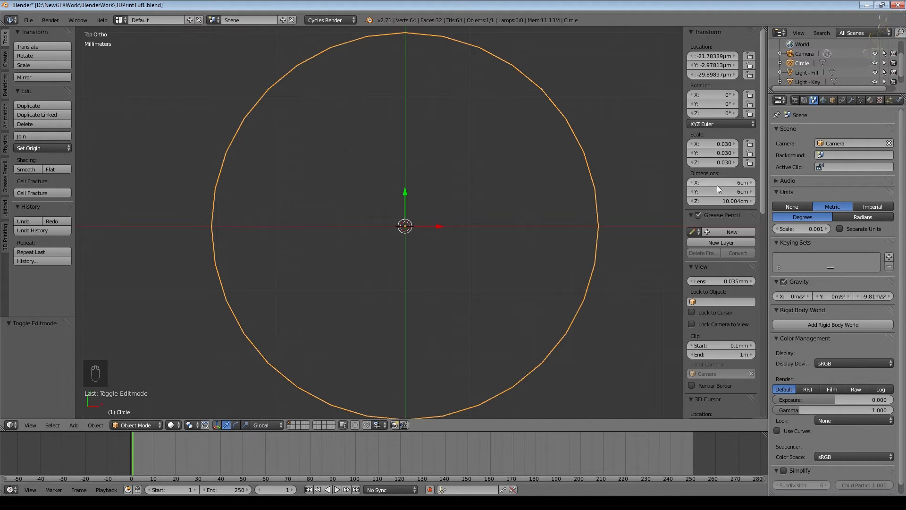
mouse_move(546, 266)
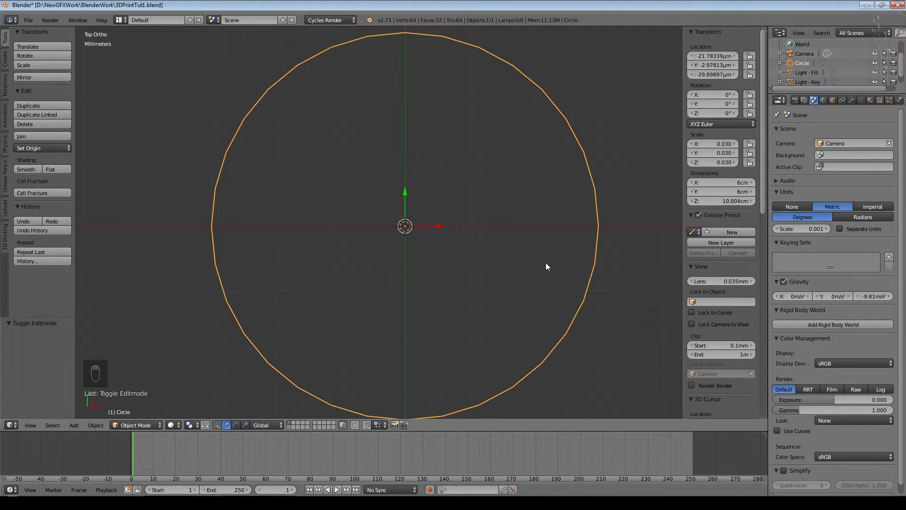
mouse_move(316, 260)
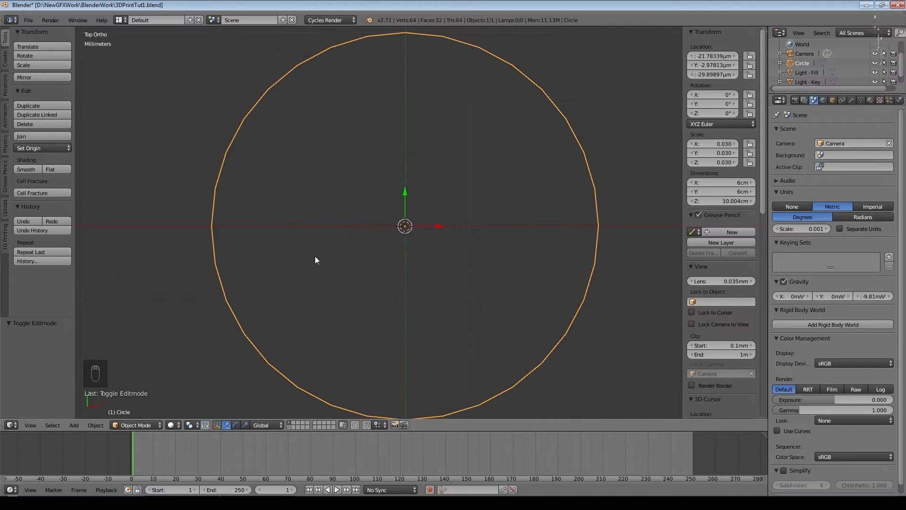
mouse_move(5, 139)
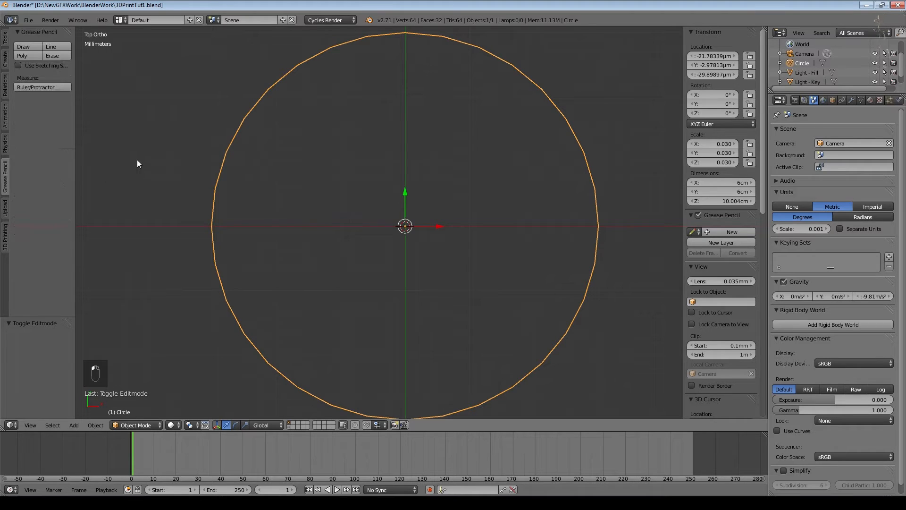
mouse_move(41, 86)
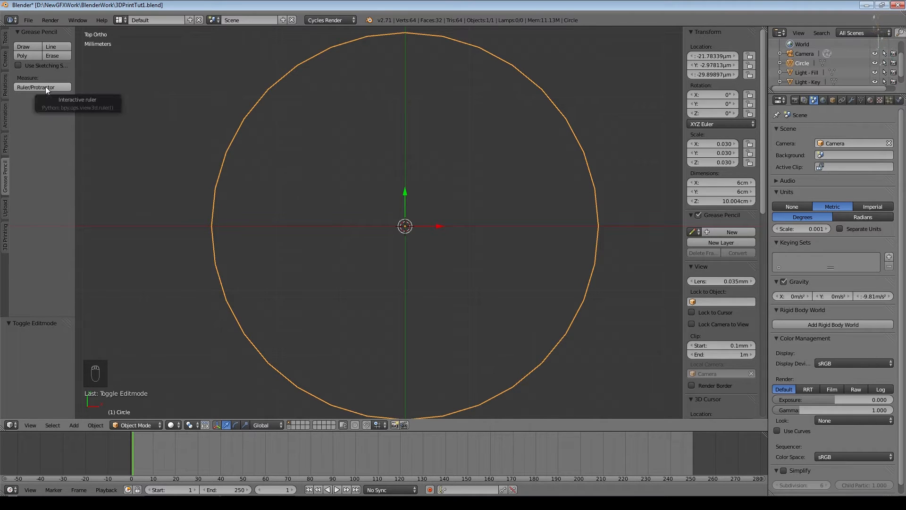
left_click(36, 87)
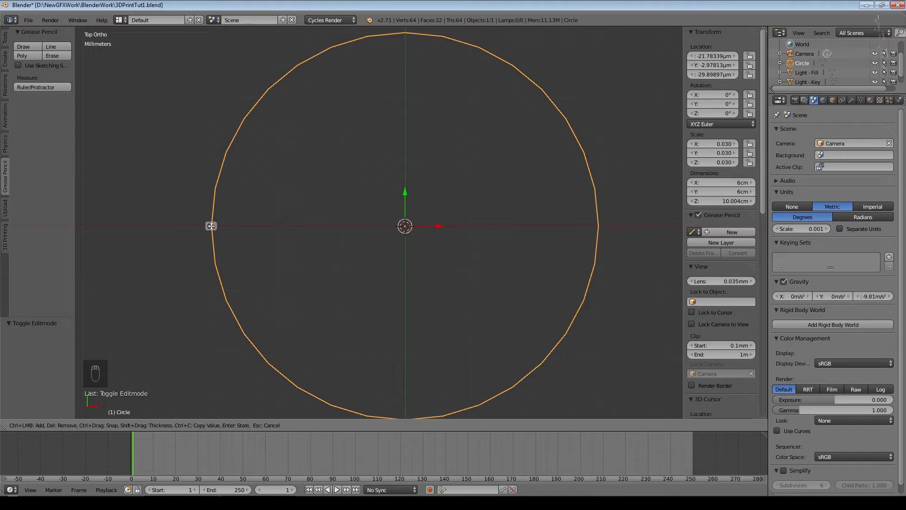
left_click_drag(211, 226, 599, 226)
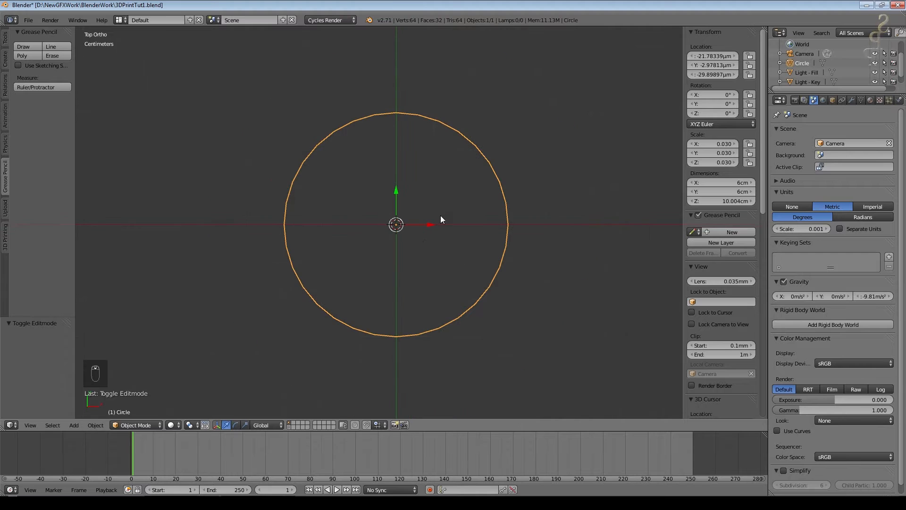
key("NUMPAD_7")
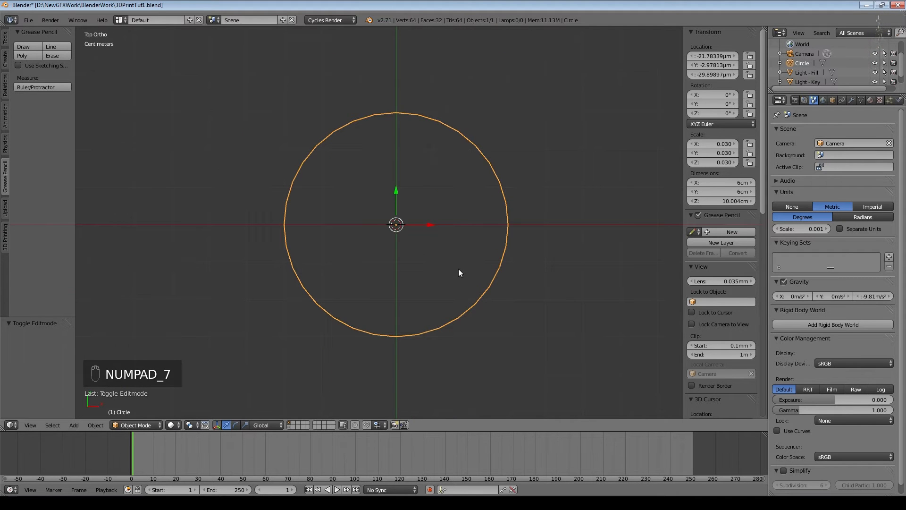
key("KP_1")
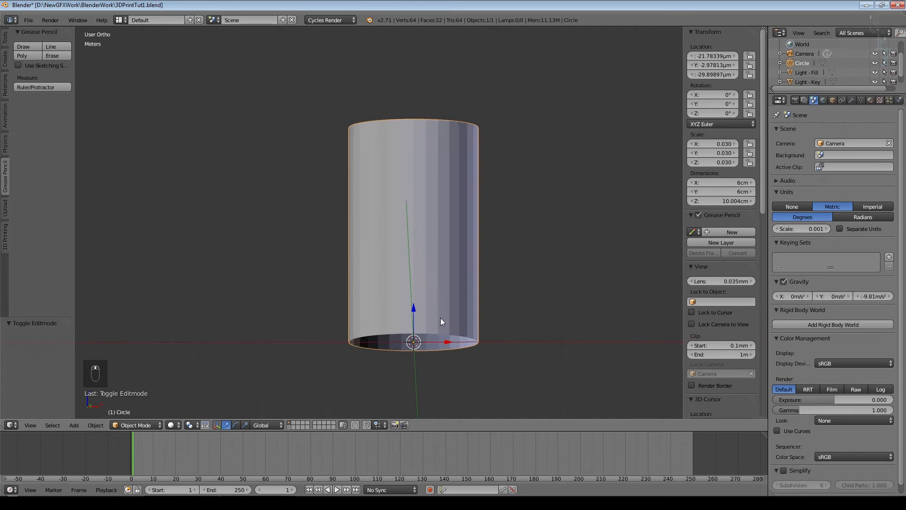
Step: Extrude and shrink the bottom rim ring, then merge it At Center to close the base
key("Tab")
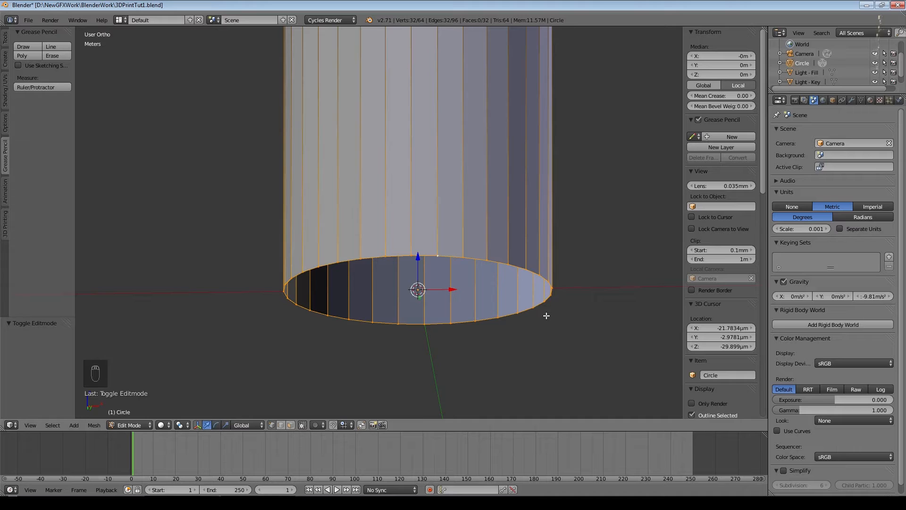
key("e")
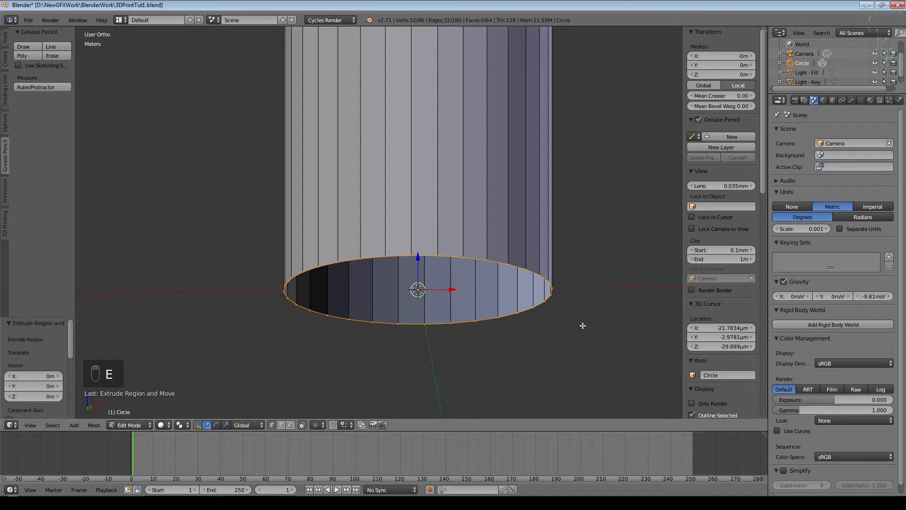
key("s")
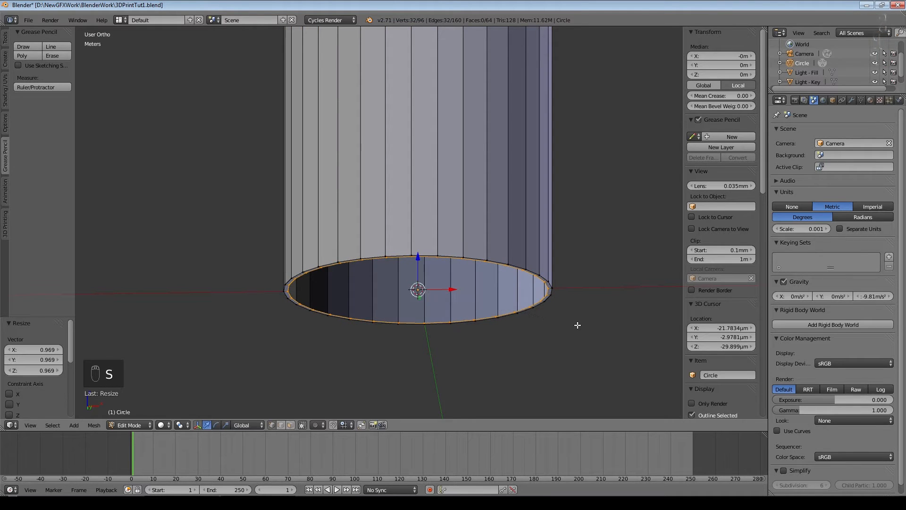
key("e")
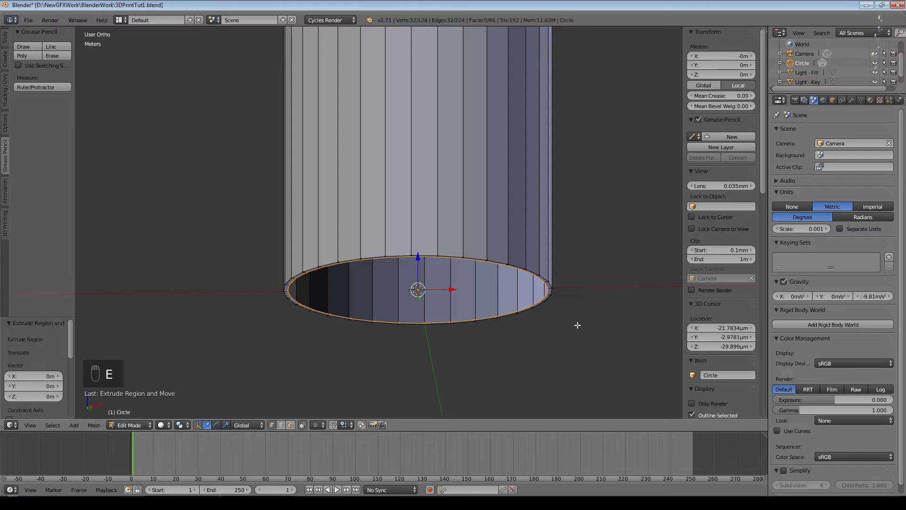
key("alt+m")
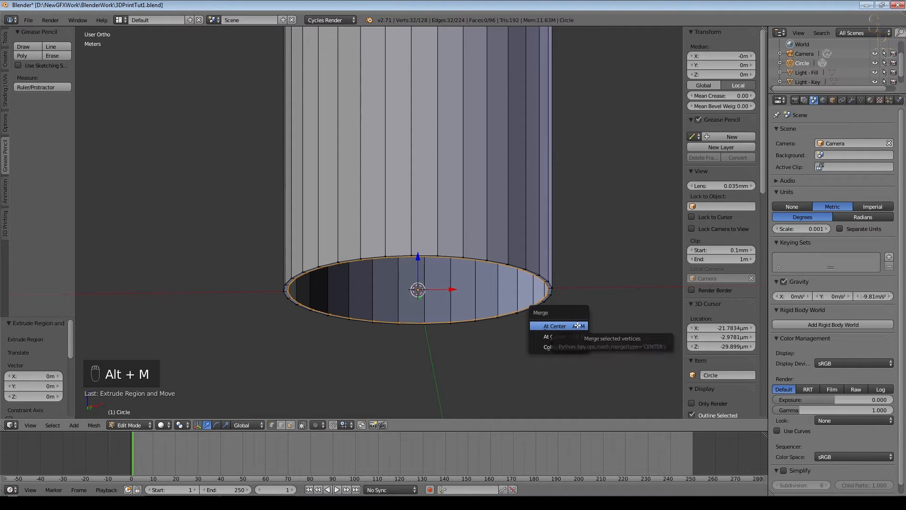
left_click(554, 326)
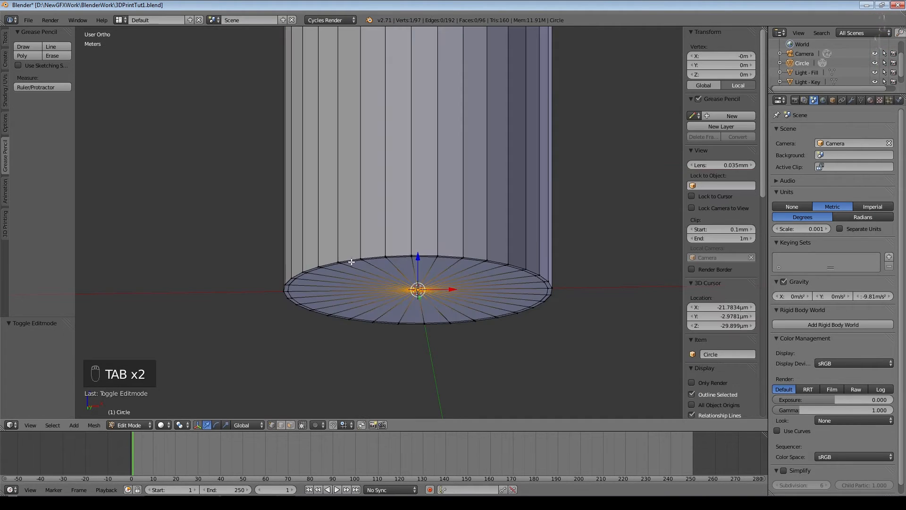
key("Tab")
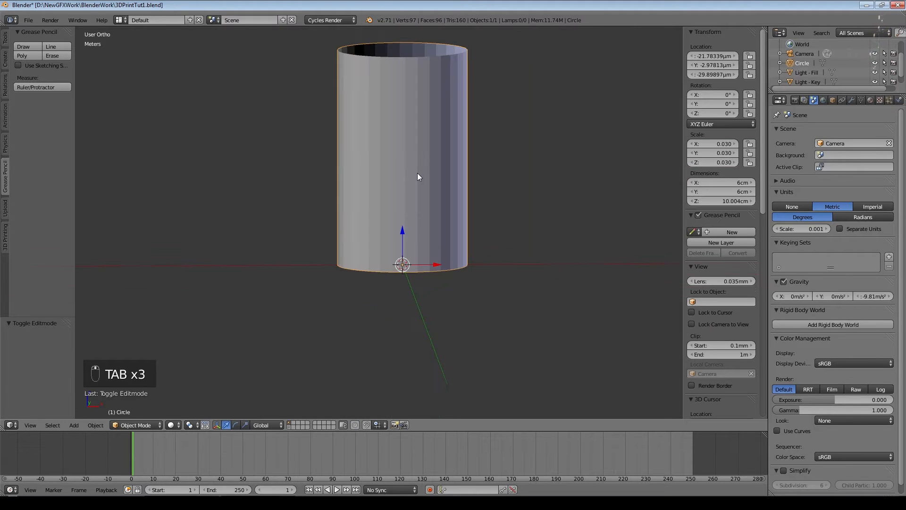
Step: Add two edge loops spread toward the top and bottom rims, then save
key("ctrl+r")
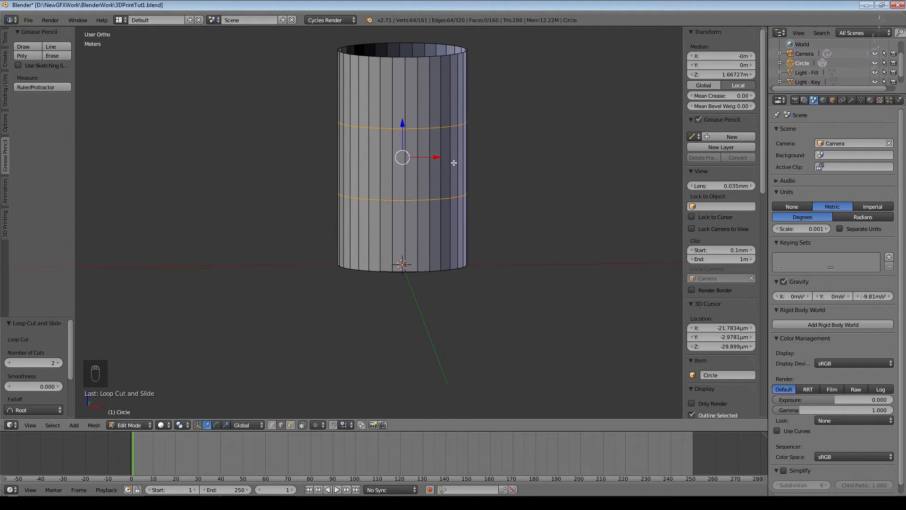
key("s")
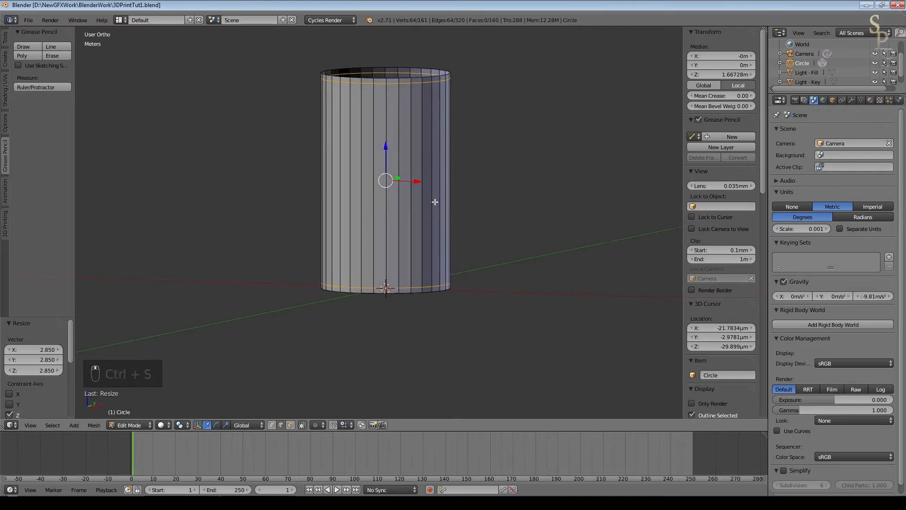
key("Tab")
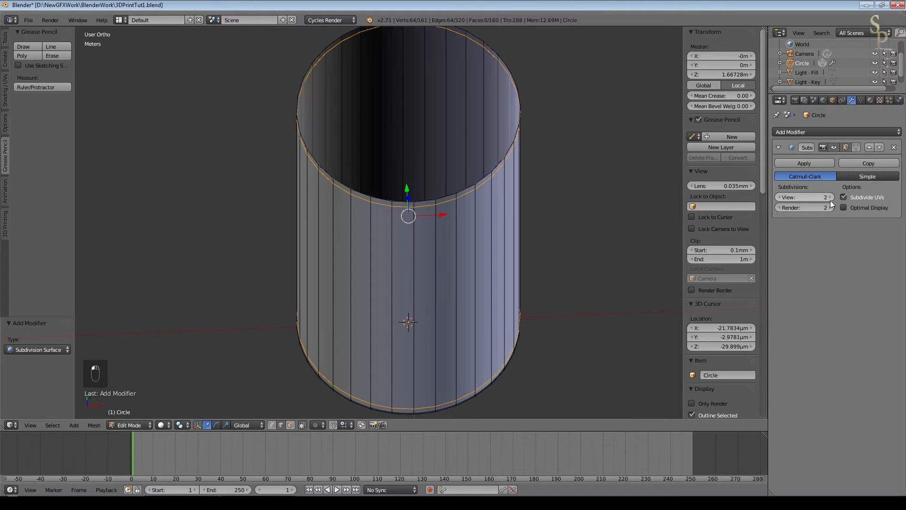
Step: Raise the Subdivision Surface modifier's viewport and render levels to 3
key("Tab")
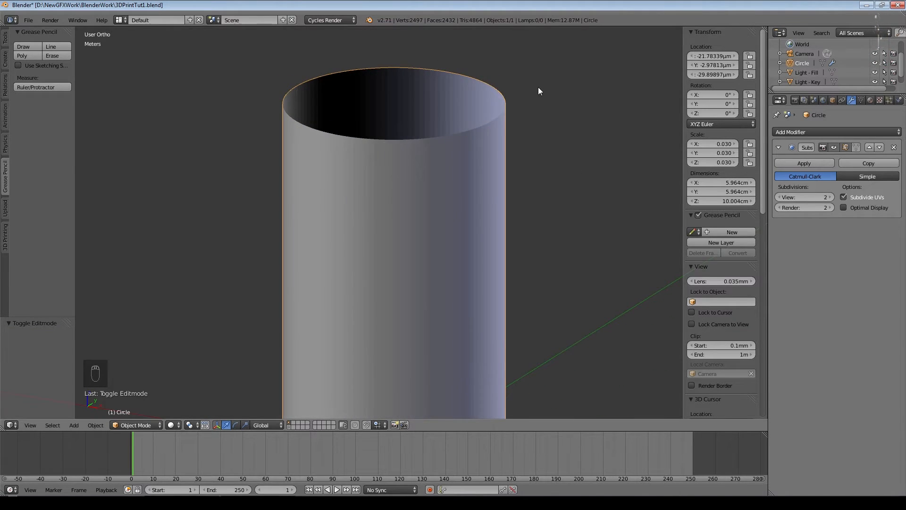
key("Tab")
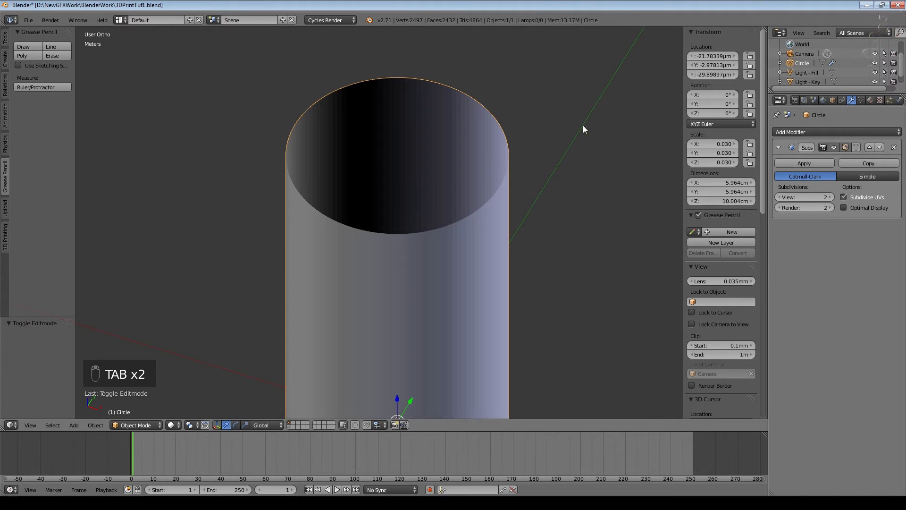
left_click(825, 196)
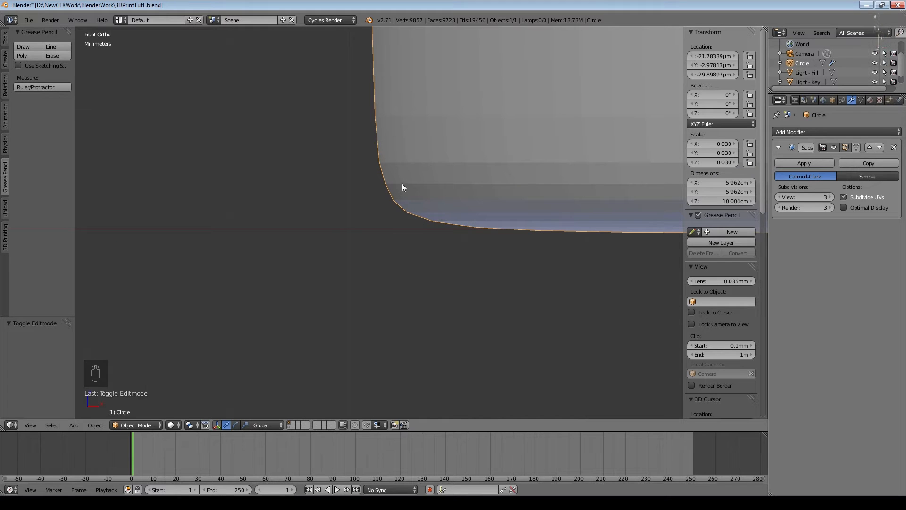
mouse_move(442, 226)
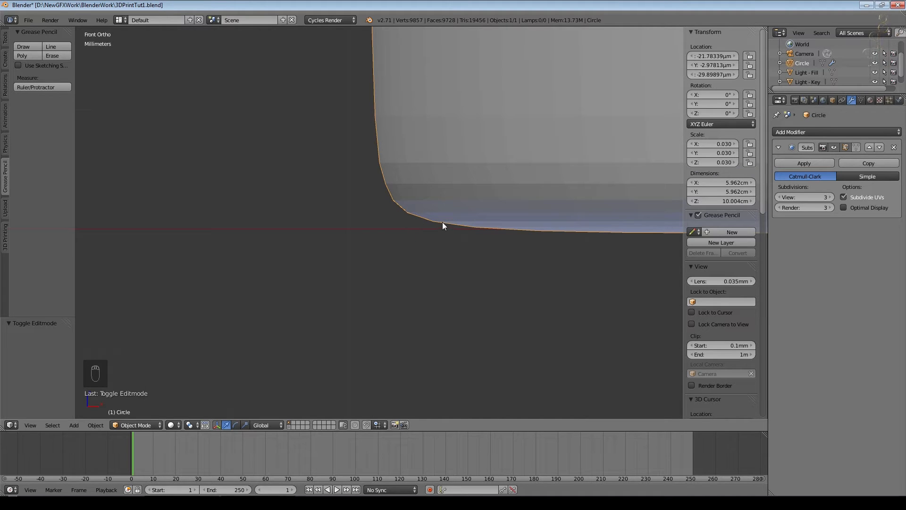
mouse_move(429, 251)
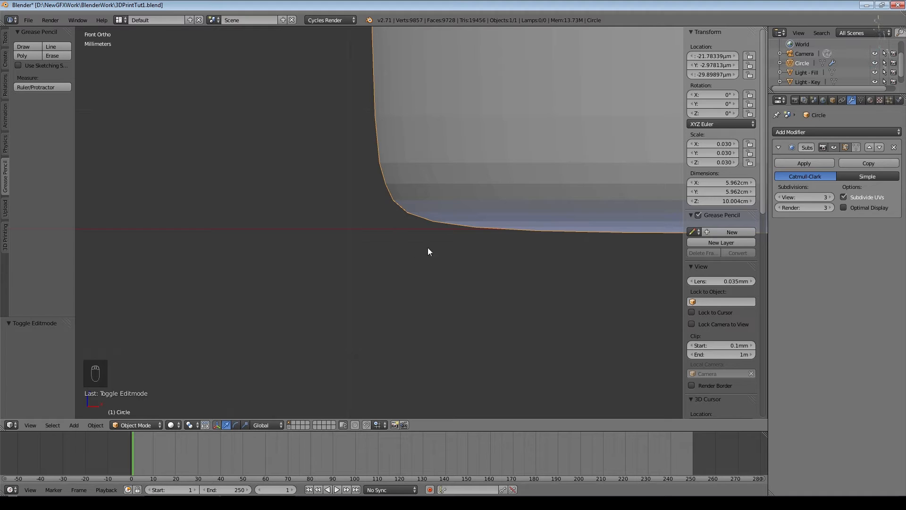
mouse_move(462, 221)
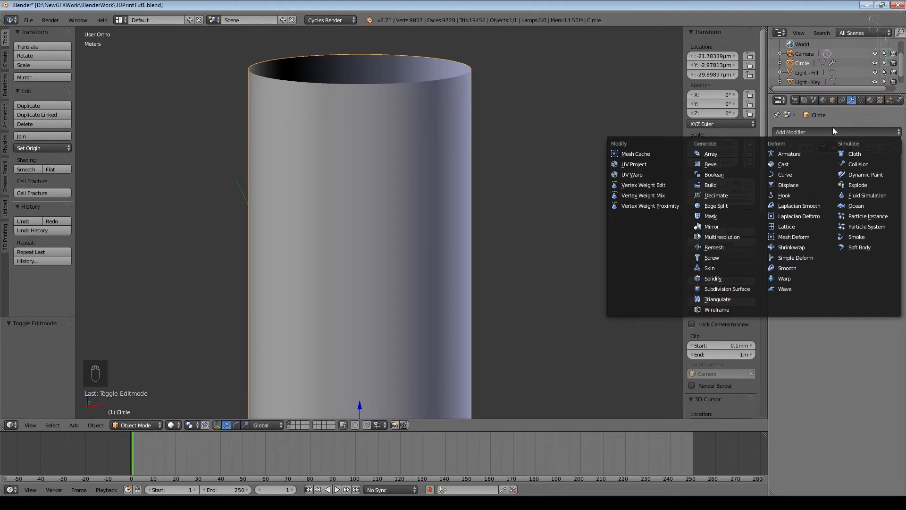
Step: Add a Solidify modifier with 2 mm thickness and zoom in to inspect the rim
left_click(727, 289)
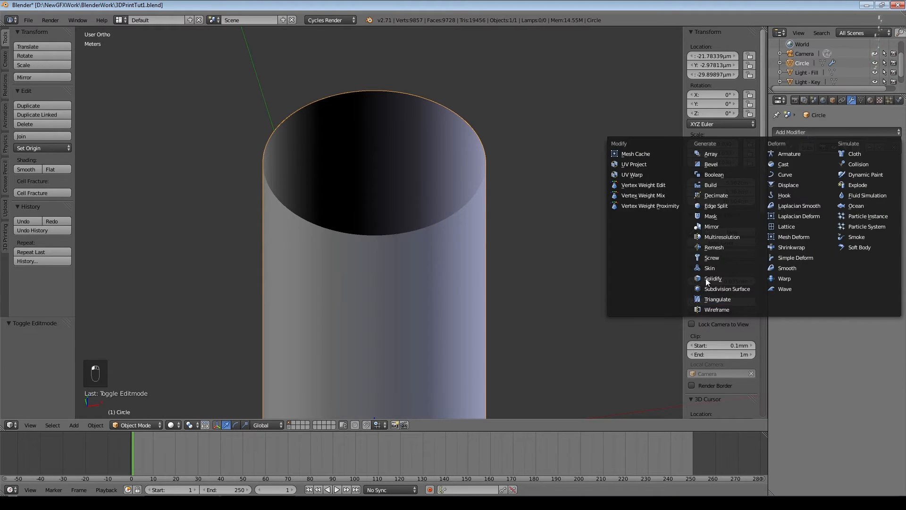
key("Tab")
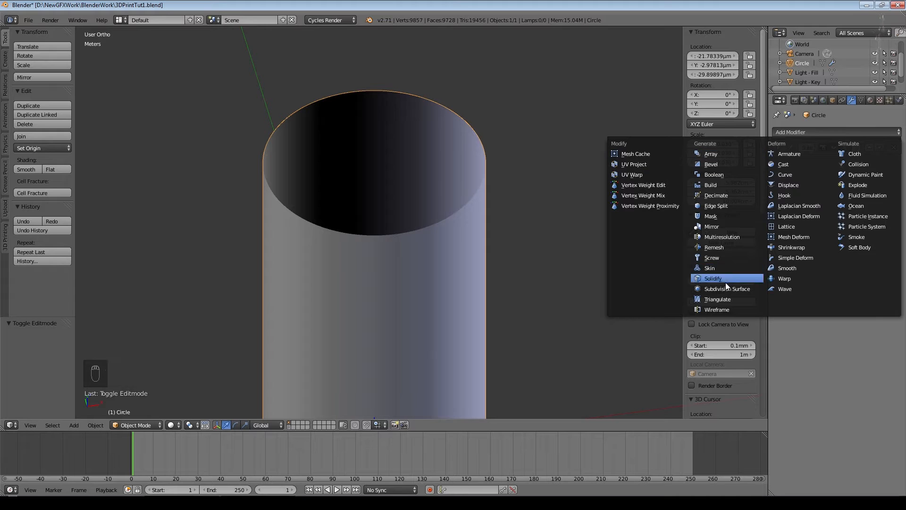
left_click(712, 279)
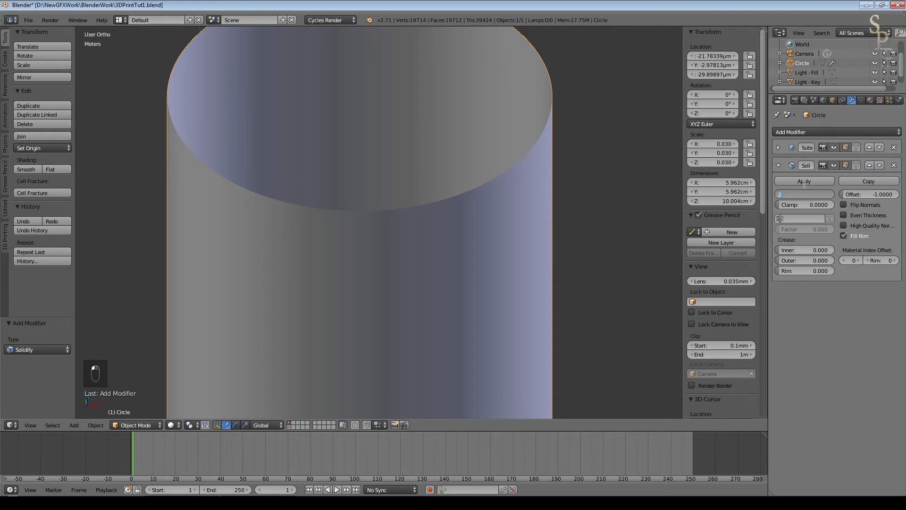
left_click(803, 193)
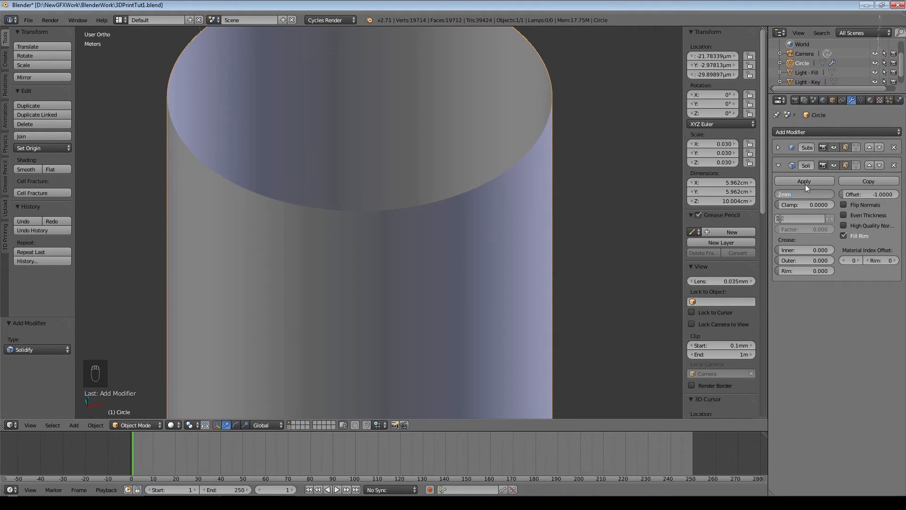
key("NUMPAD_7")
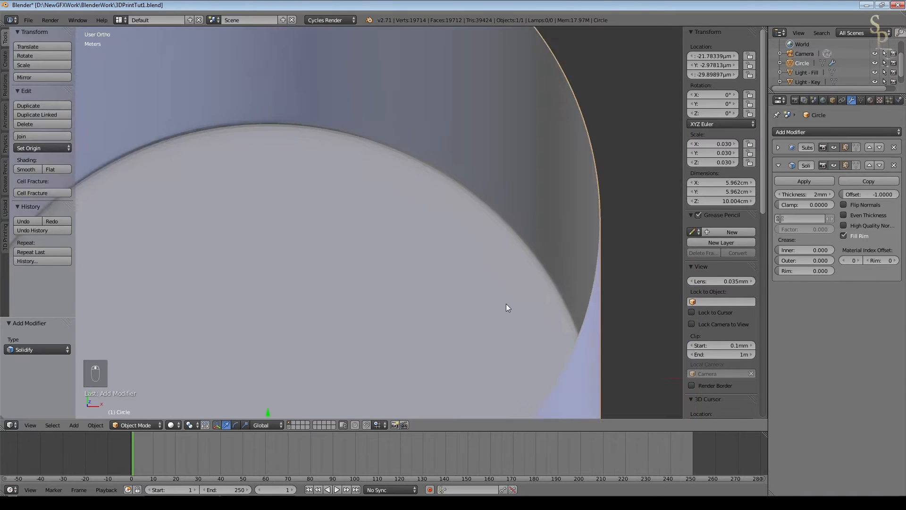
scroll("down", 3)
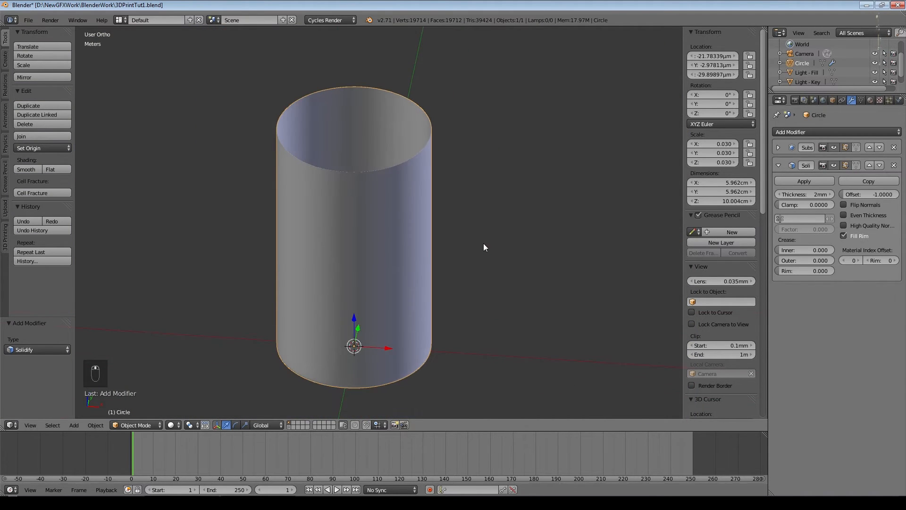
scroll("up", 3)
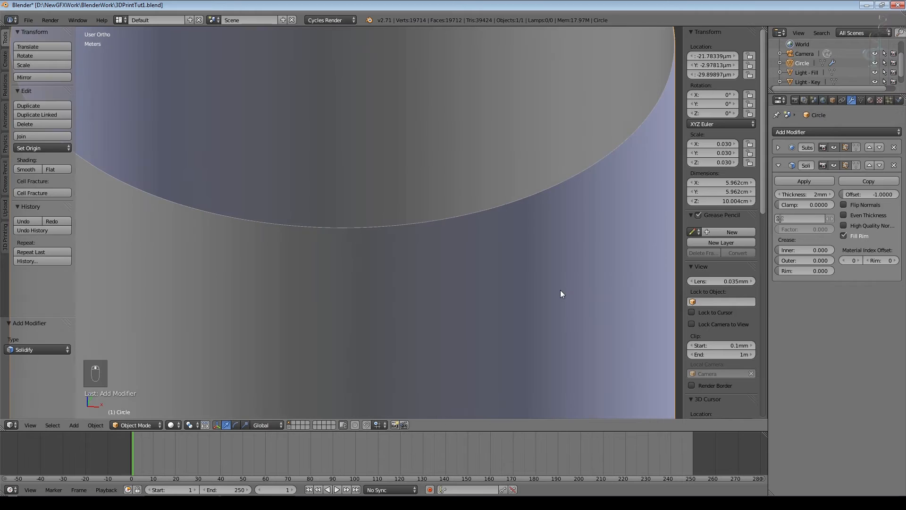
Step: Apply rotation and scale with Ctrl+A so the pot's scale reads 1.000
key("ctrl+a")
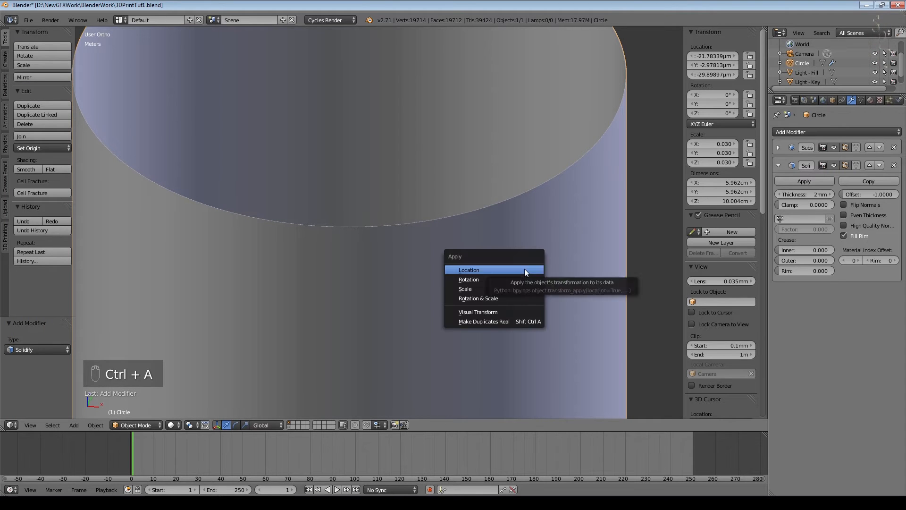
left_click(468, 269)
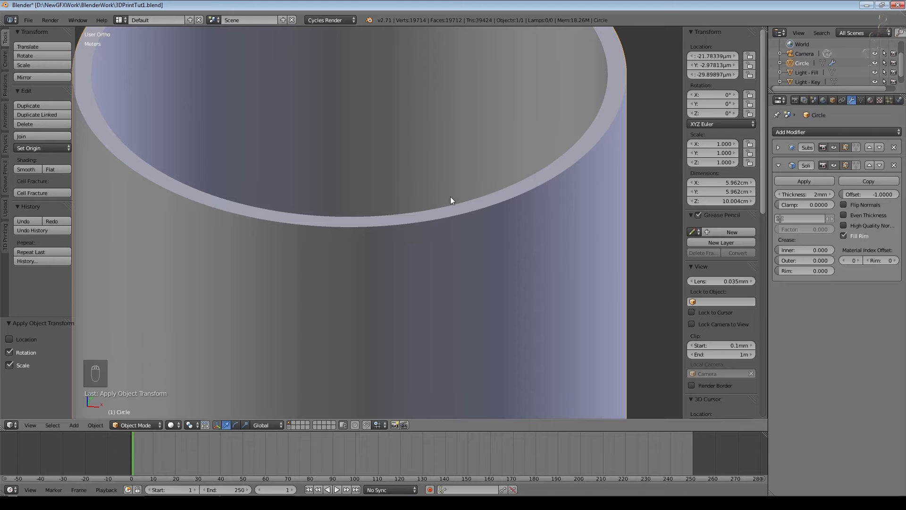
mouse_move(526, 226)
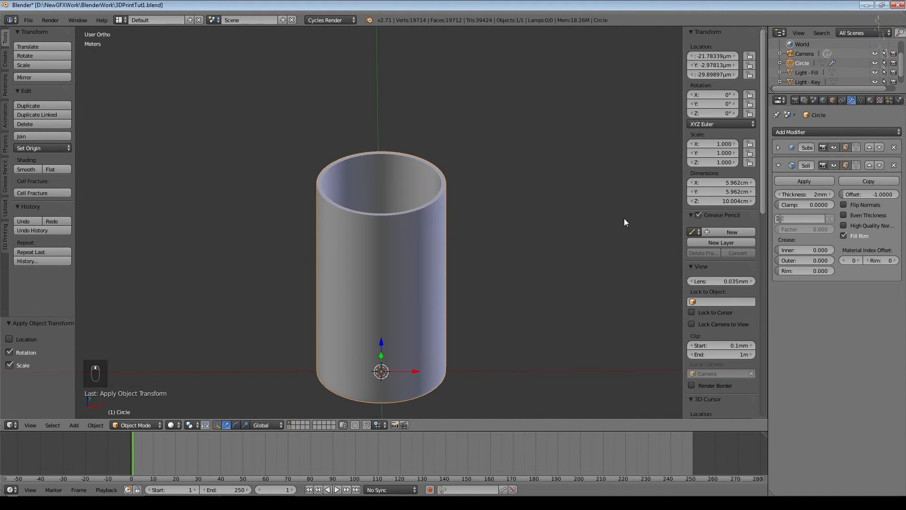
mouse_move(806, 227)
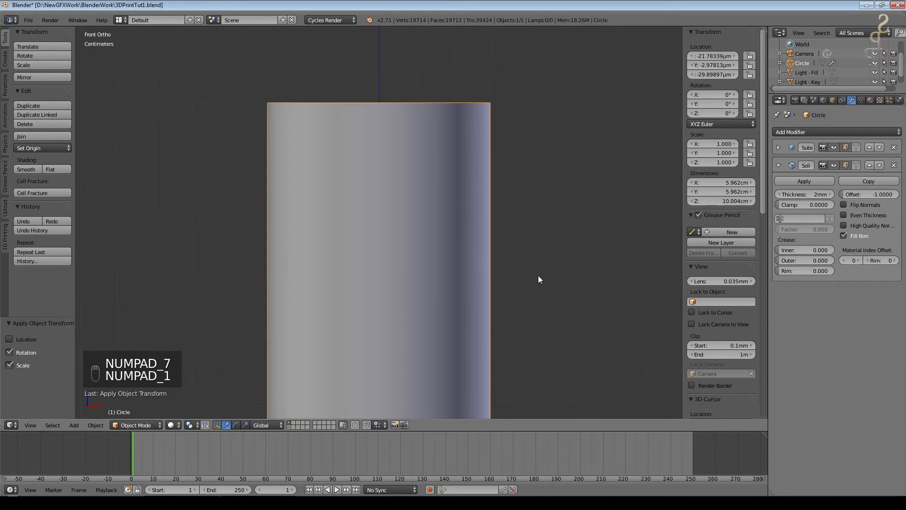
Step: Move the Subdivision Surface modifier below Solidify in the modifier stack
key("z")
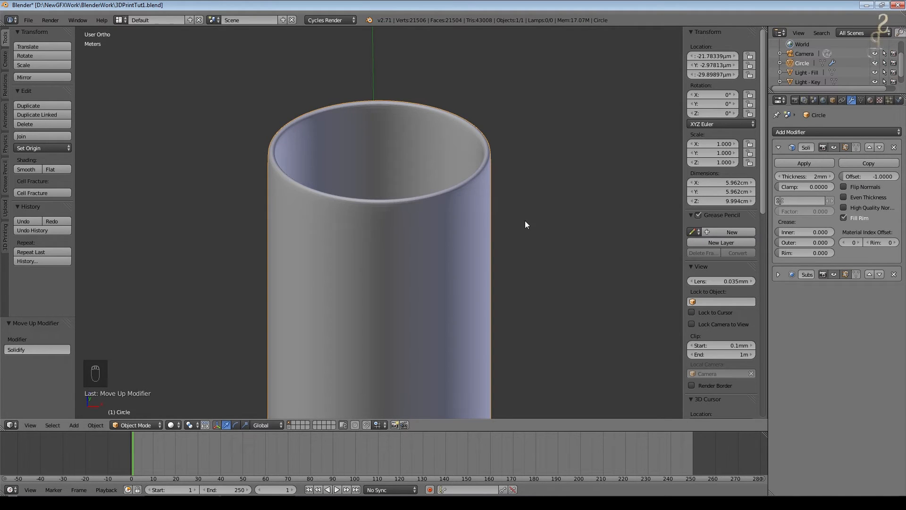
scroll("up", 3)
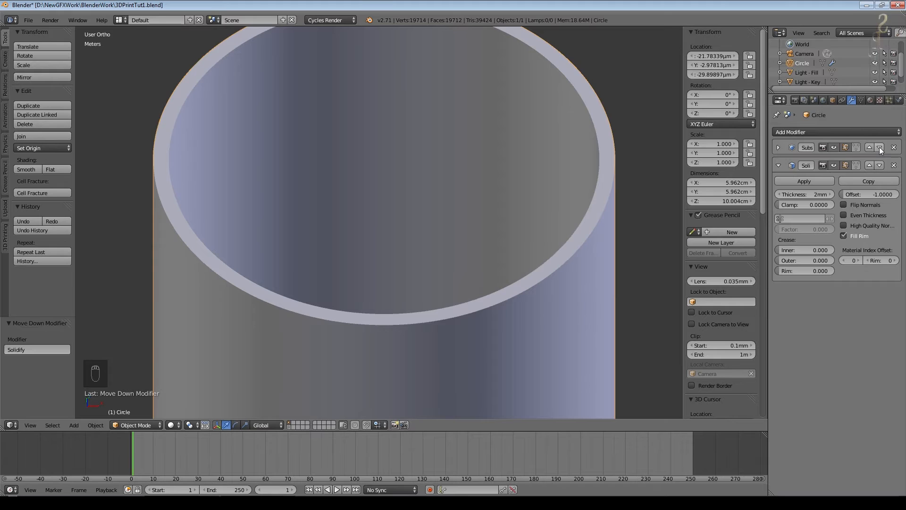
key("Tab")
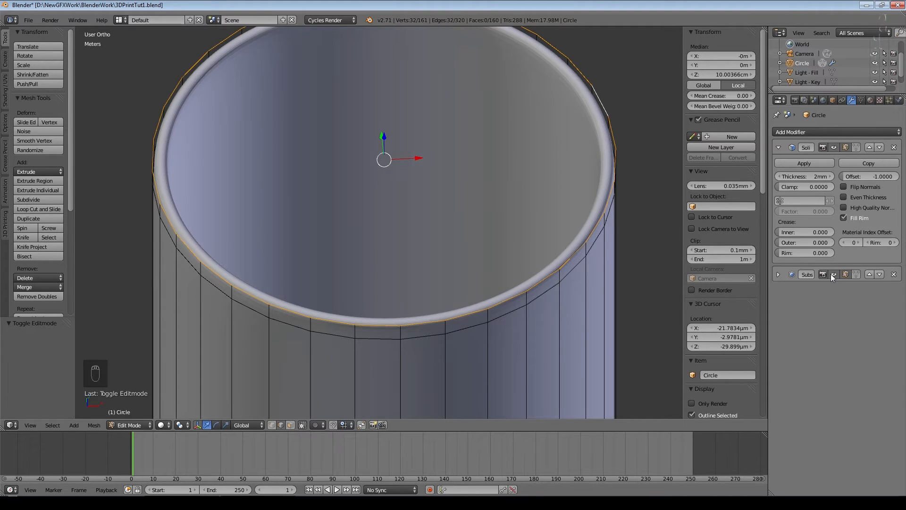
left_click(880, 147)
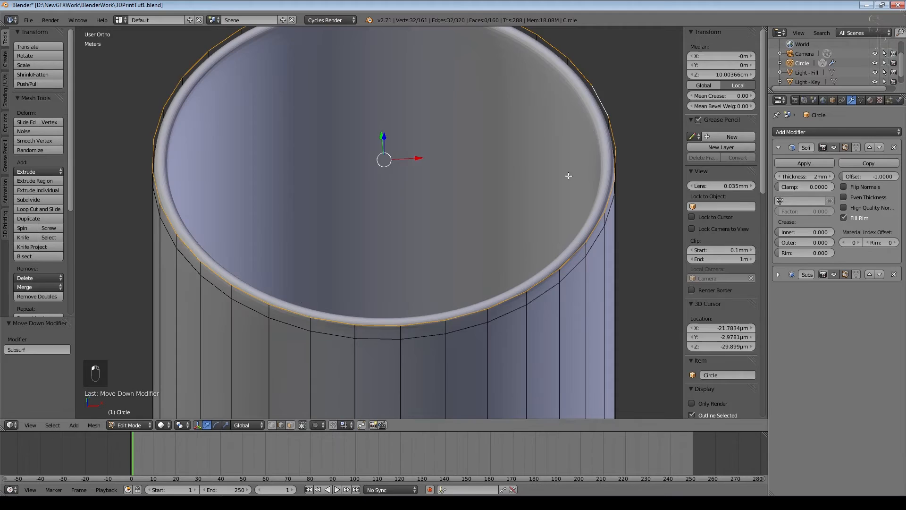
key("Tab")
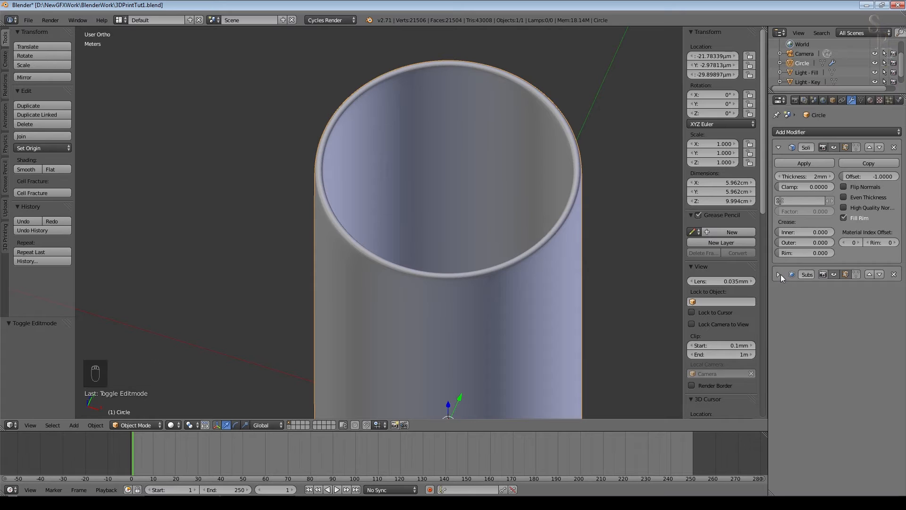
Step: Set Solidify thickness to -2 mm and measure the roughly 6.05 cm pot opening
left_click(778, 274)
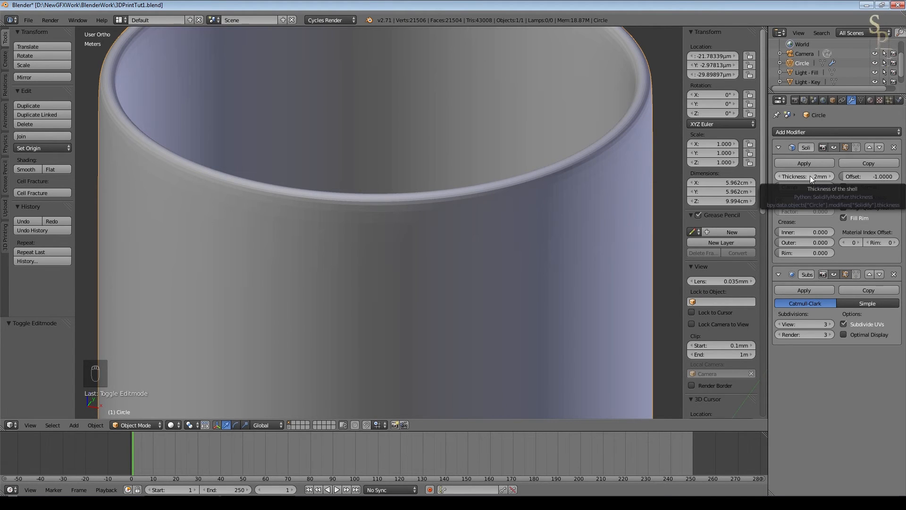
left_click(803, 176)
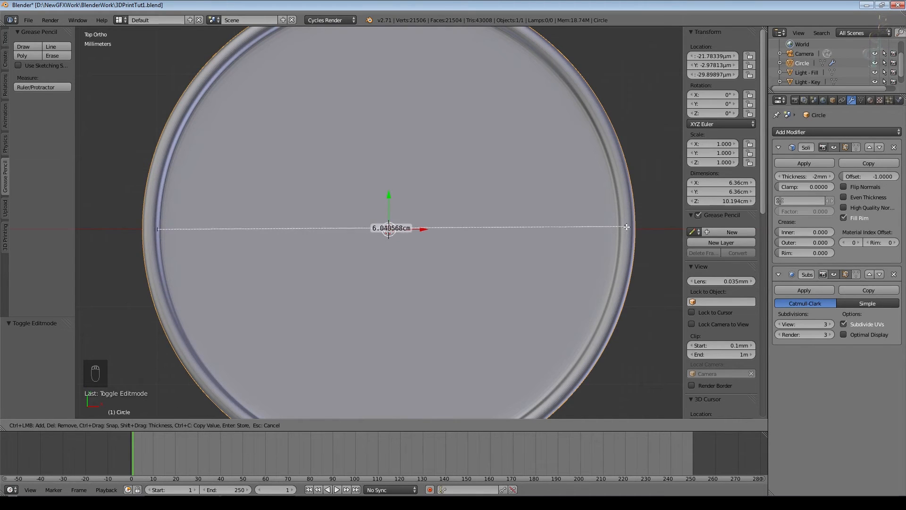
left_click_drag(626, 226, 622, 231)
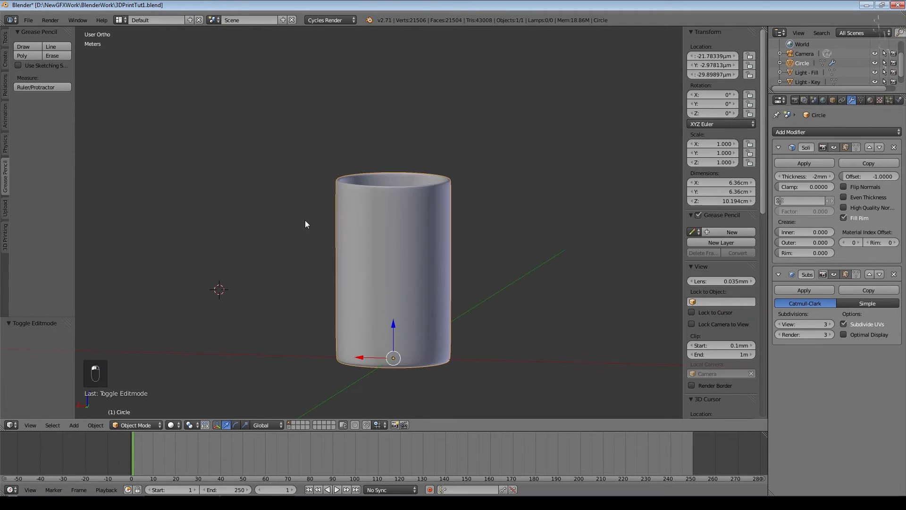
left_click_drag(307, 224, 504, 216)
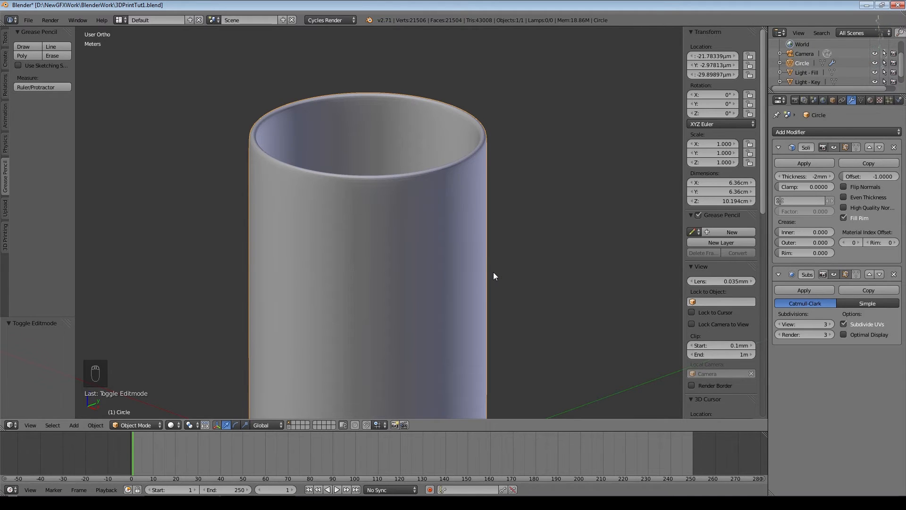
Step: Apply both the Solidify and Subdivision Surface modifiers to bake the pot geometry
key("Tab")
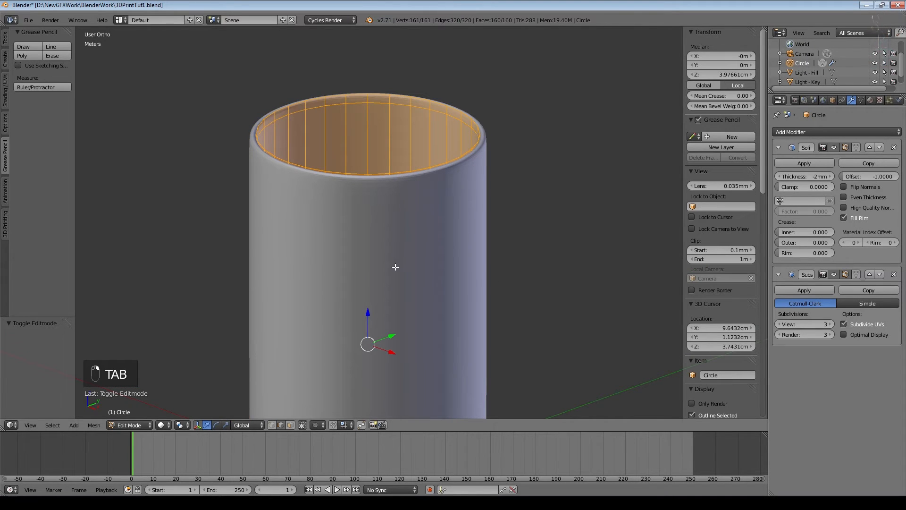
mouse_move(513, 253)
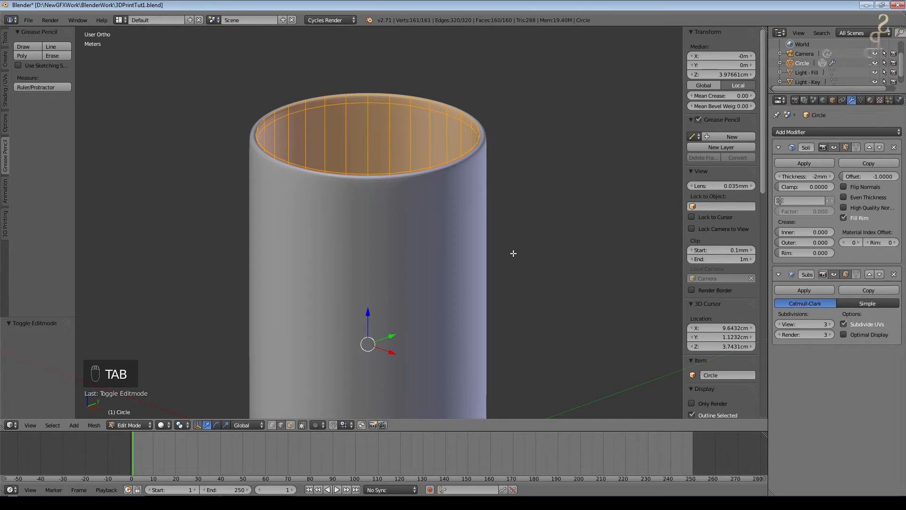
key("Tab")
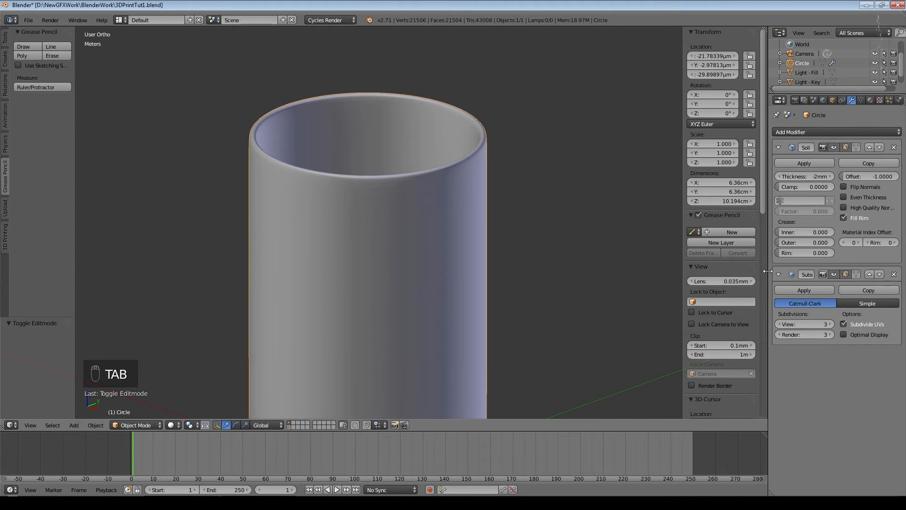
left_click(802, 163)
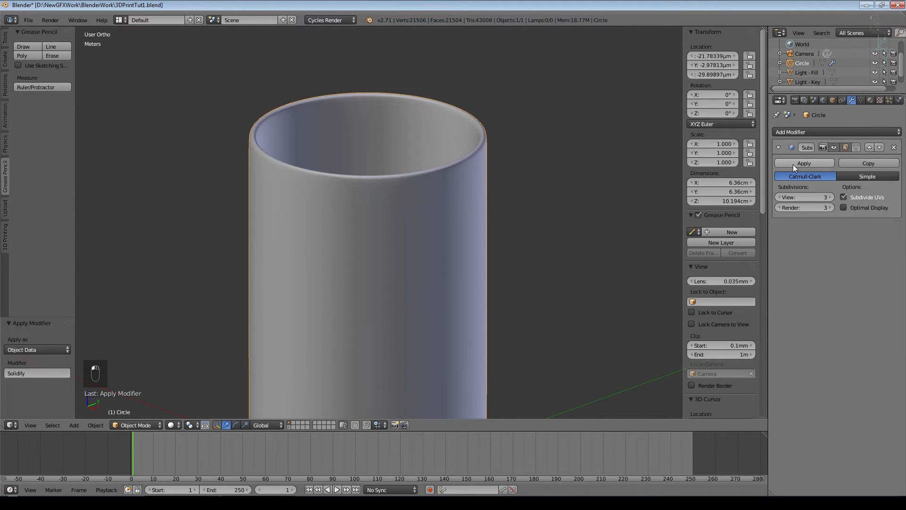
left_click(803, 162)
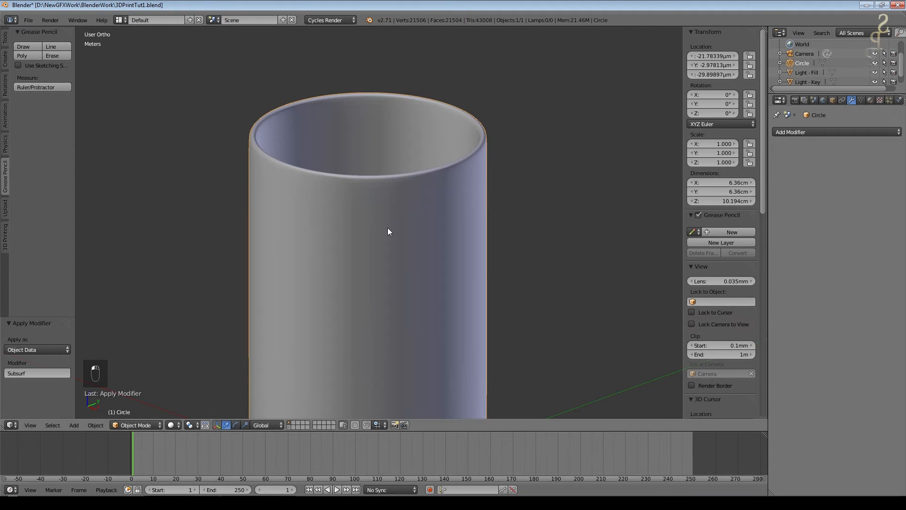
key("Tab")
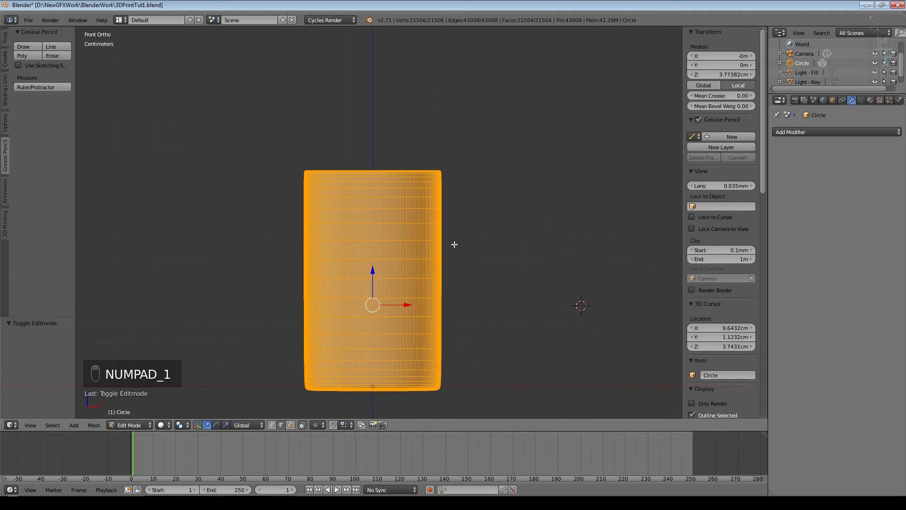
Step: Clear the mesh selection and box-select the middle wall faces, excluding both rims
key("a")
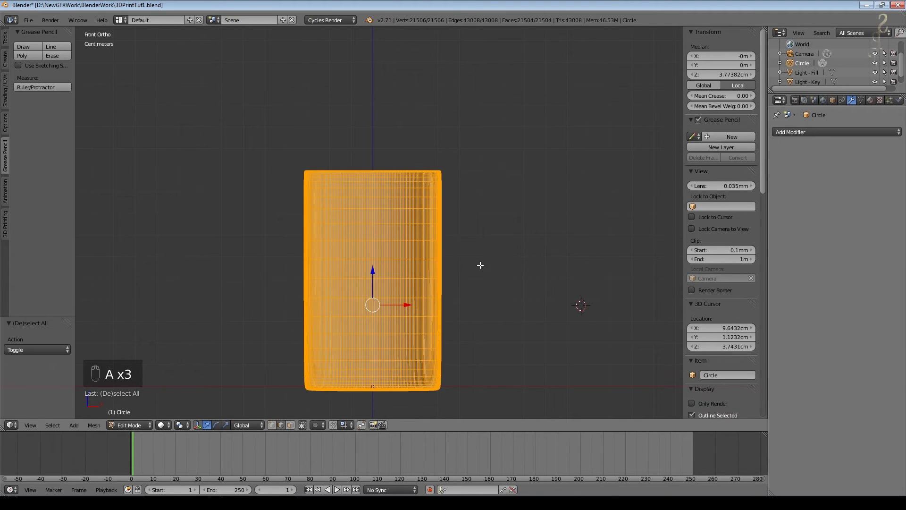
key("a")
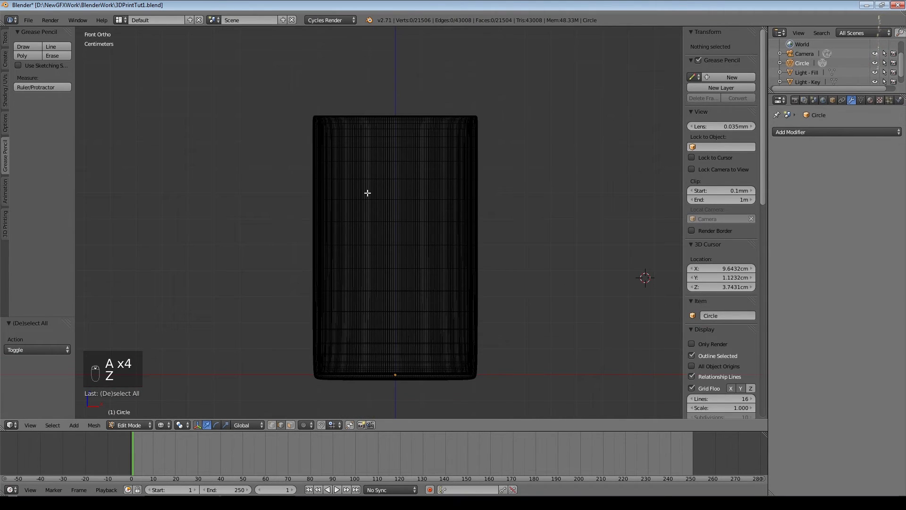
key("b")
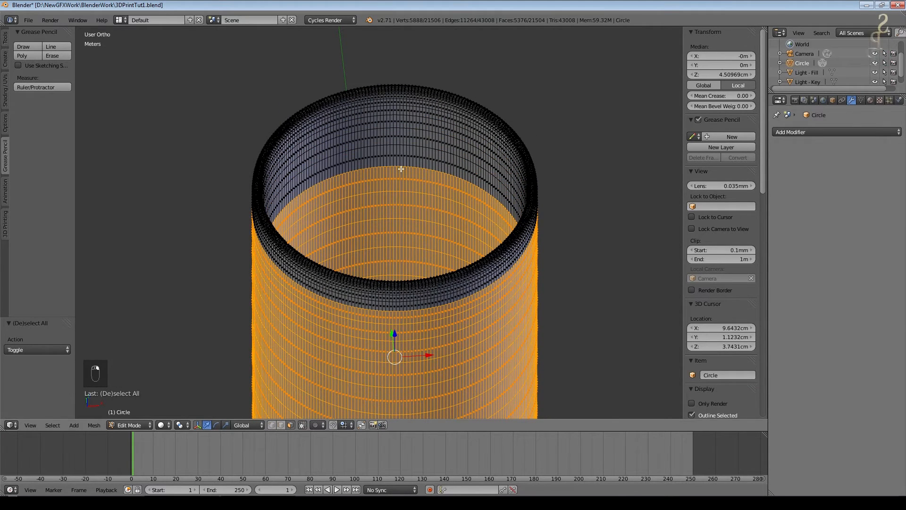
key("ctrl+z")
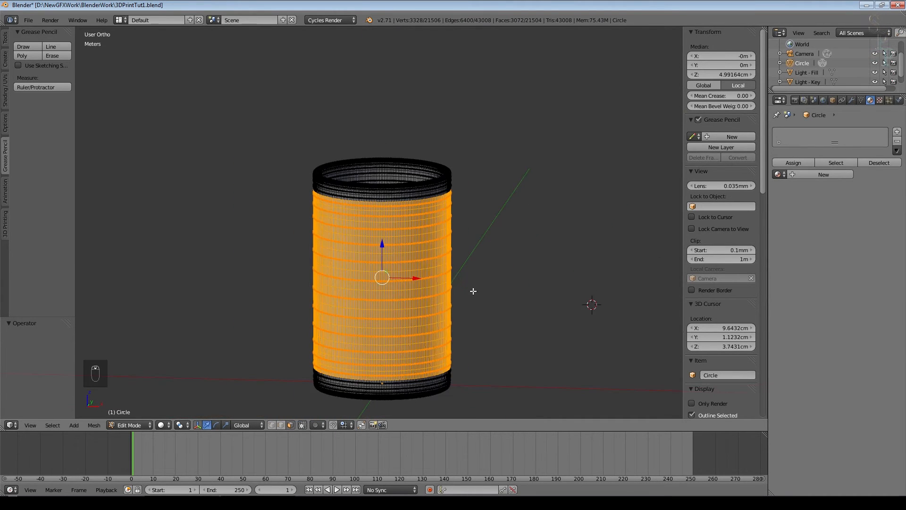
scroll("up", 3)
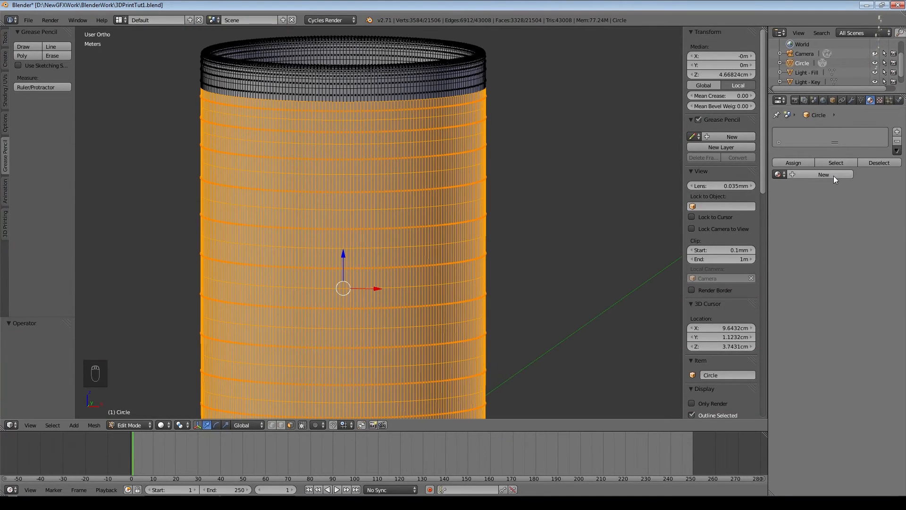
Step: Create a base material plus a second slot with a new green wall-band material
left_click(823, 175)
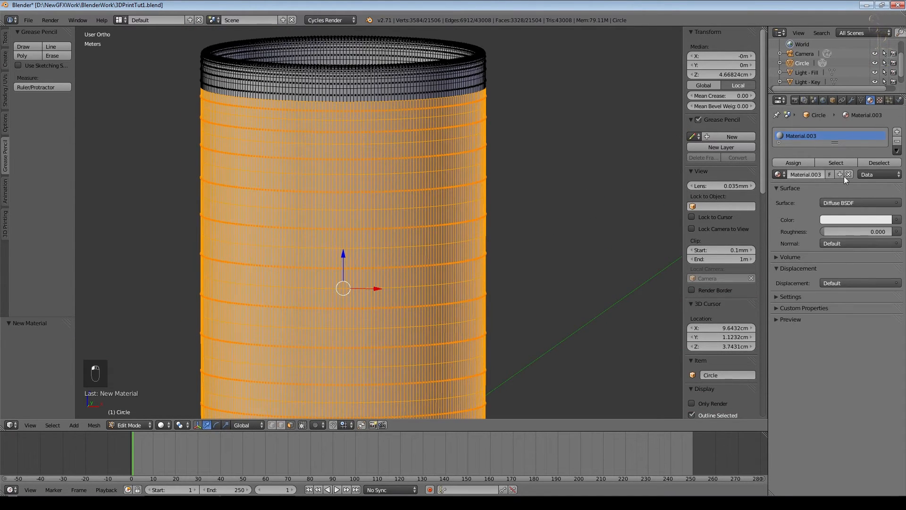
left_click(848, 174)
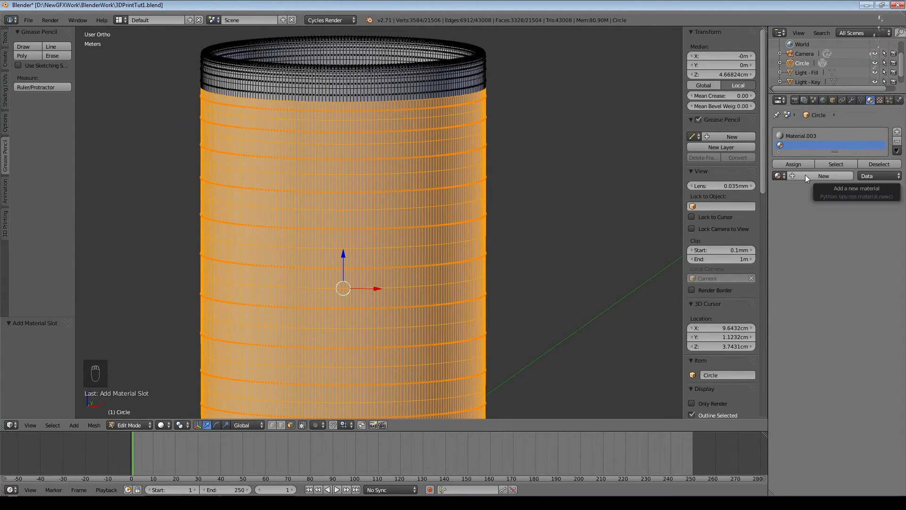
left_click(823, 175)
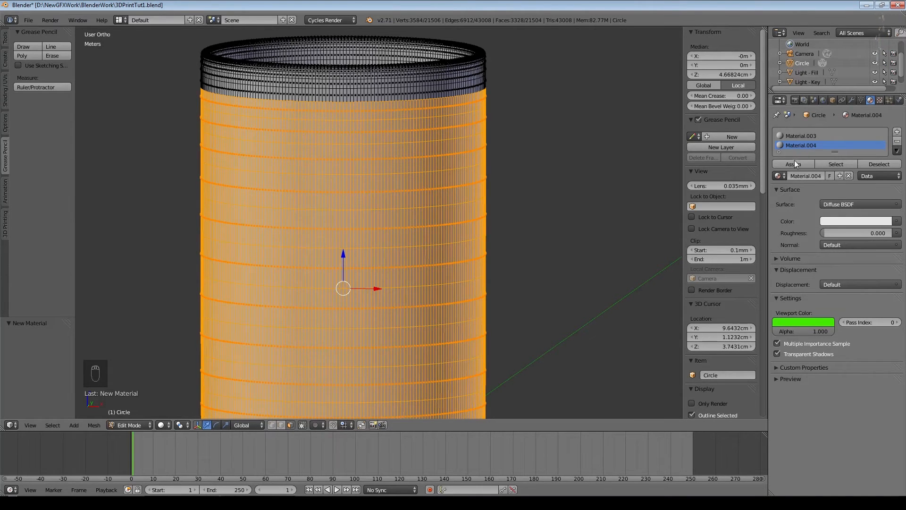
Step: Return to Object Mode and orbit to look down into the pot
key("Tab")
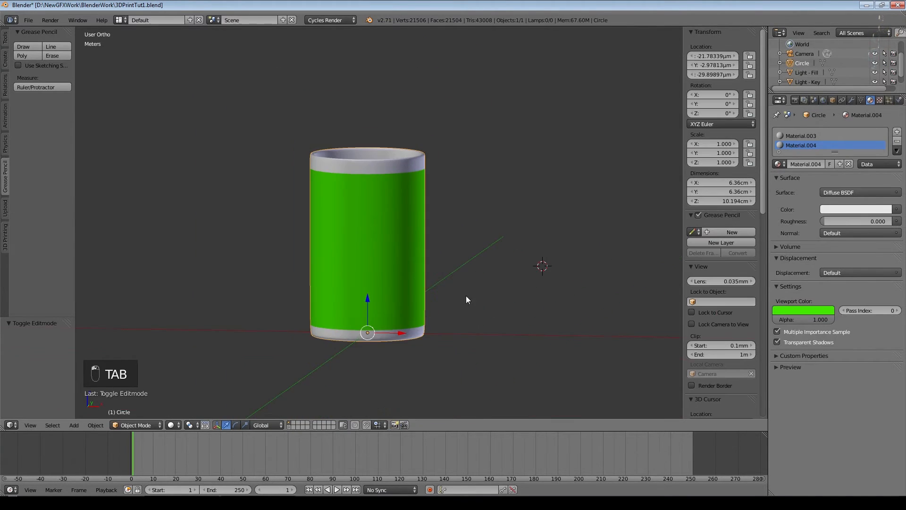
left_click_drag(467, 299, 504, 324)
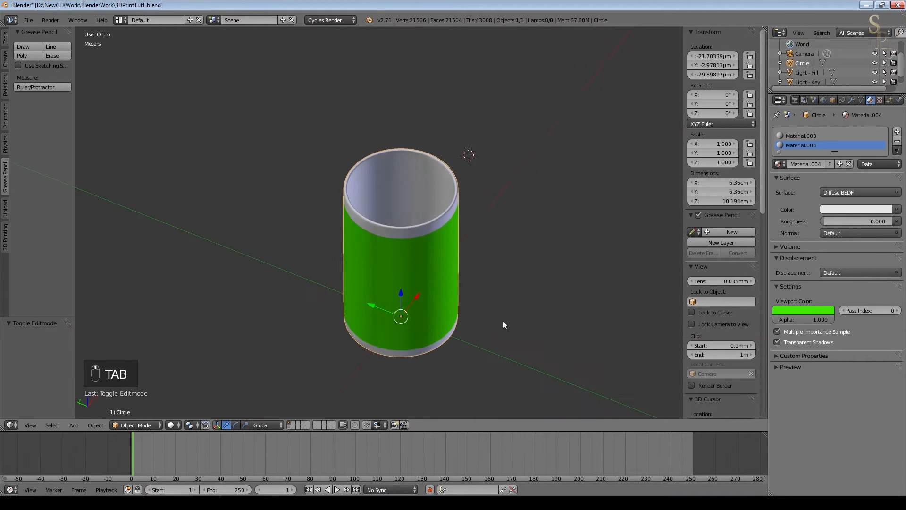
scroll("up", 3)
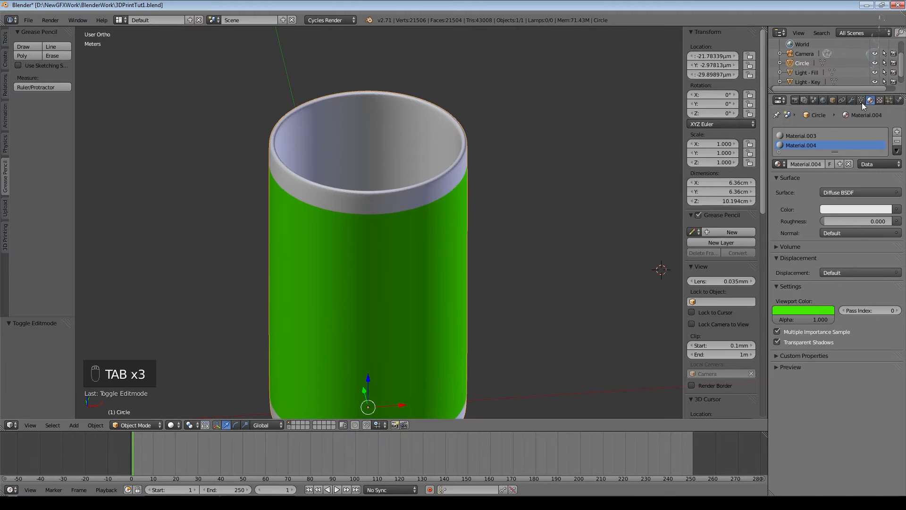
Step: Unwrap the wall band in Edit Mode using Cylinder Projection
key("Tab")
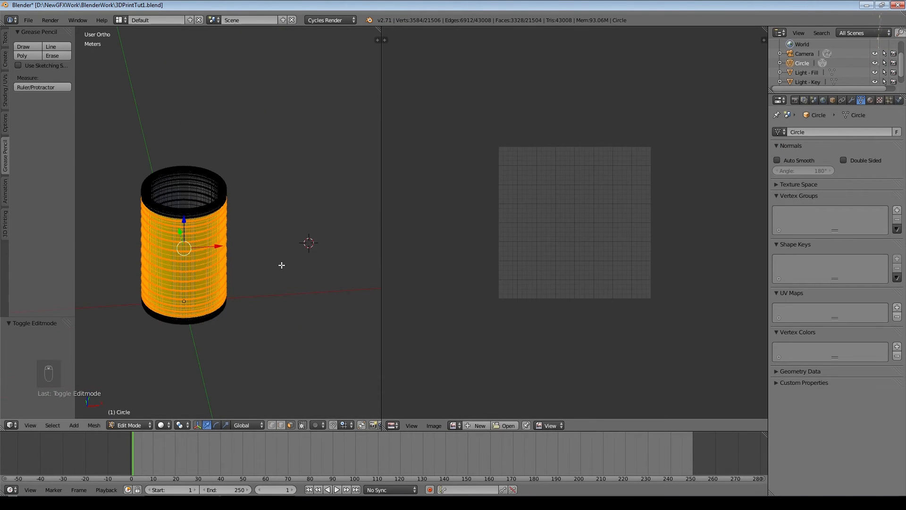
key("u")
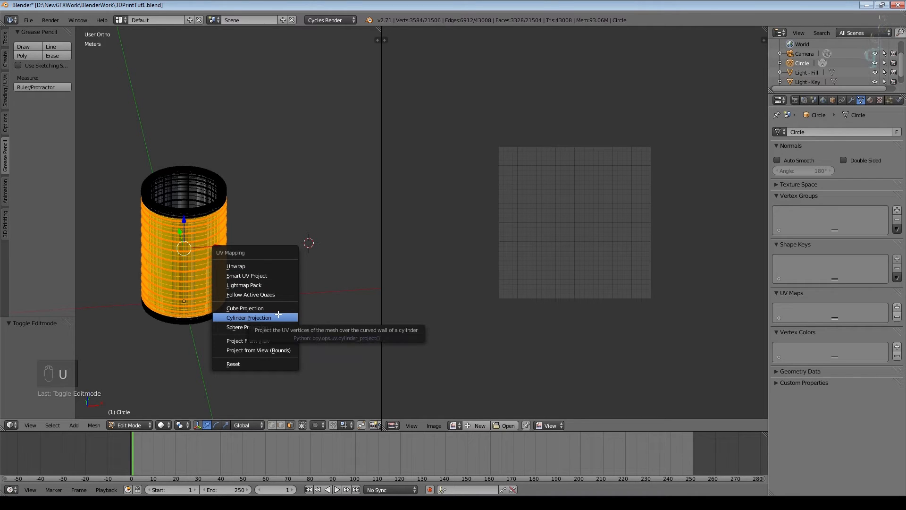
left_click(249, 317)
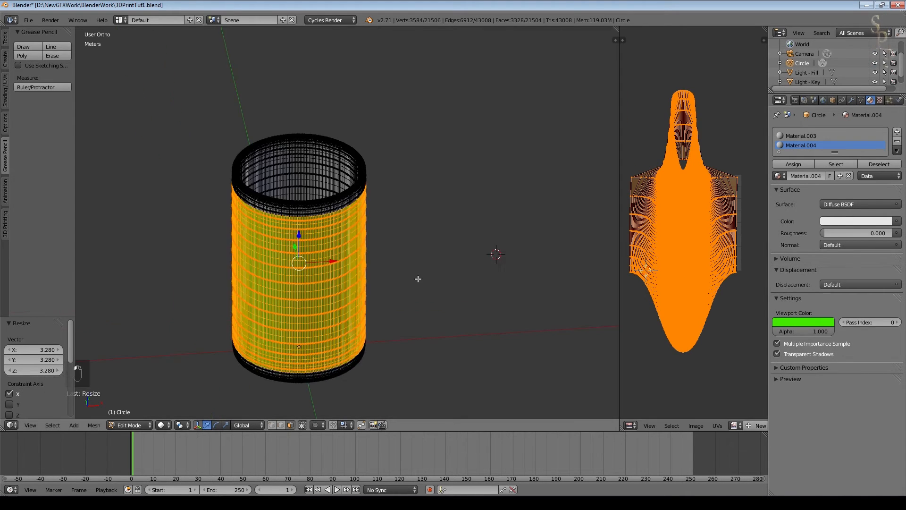
scroll("up", 3)
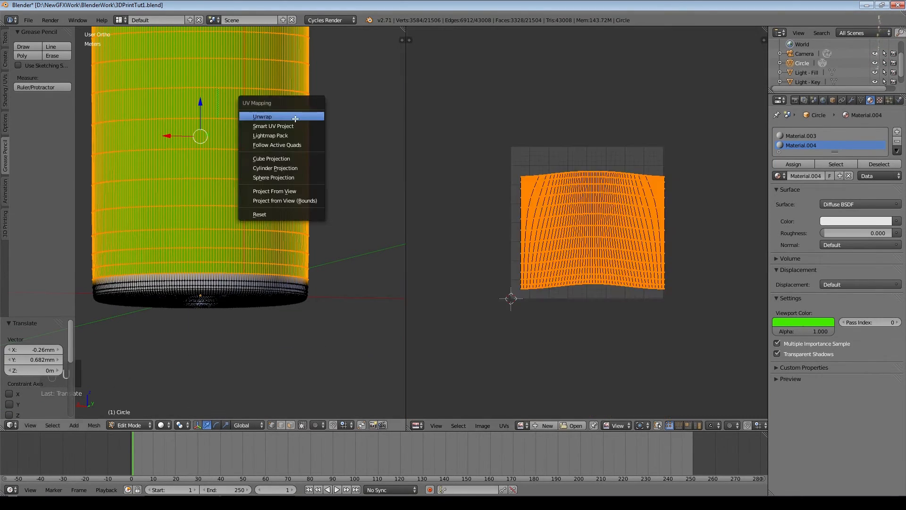
left_click(262, 116)
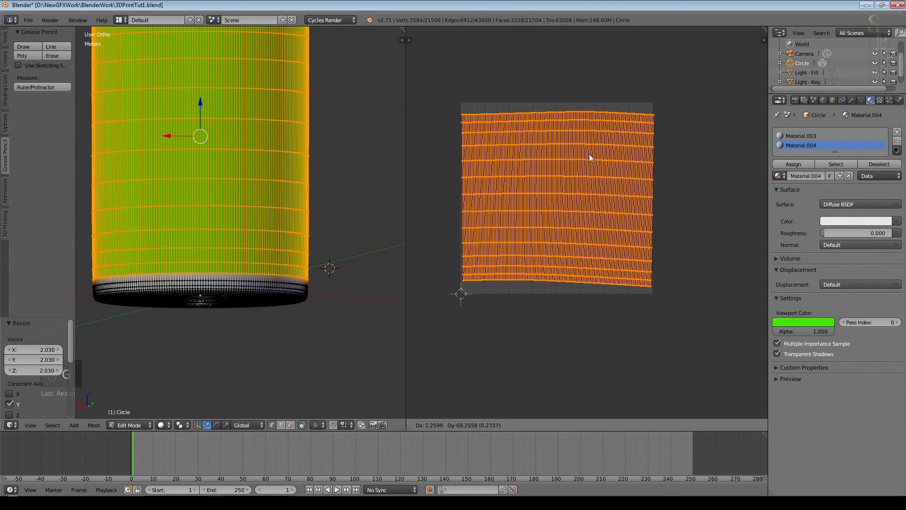
key("Tab")
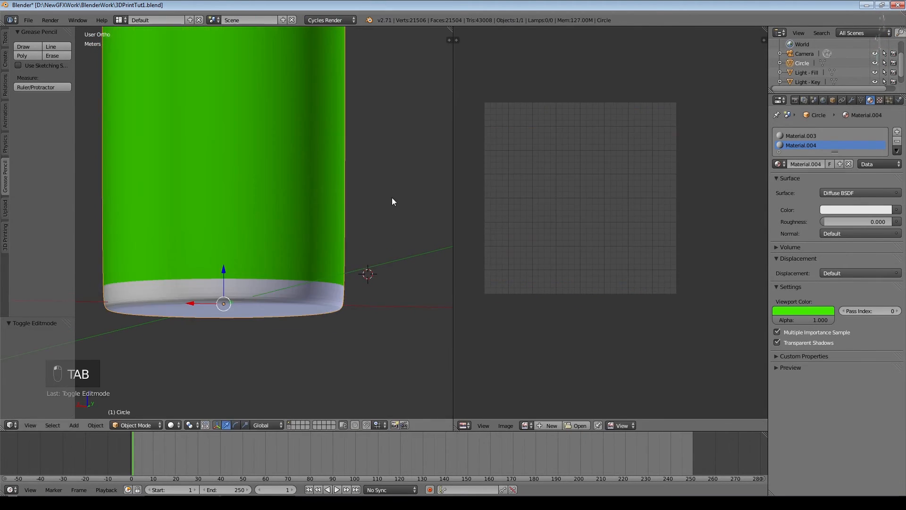
key("Tab")
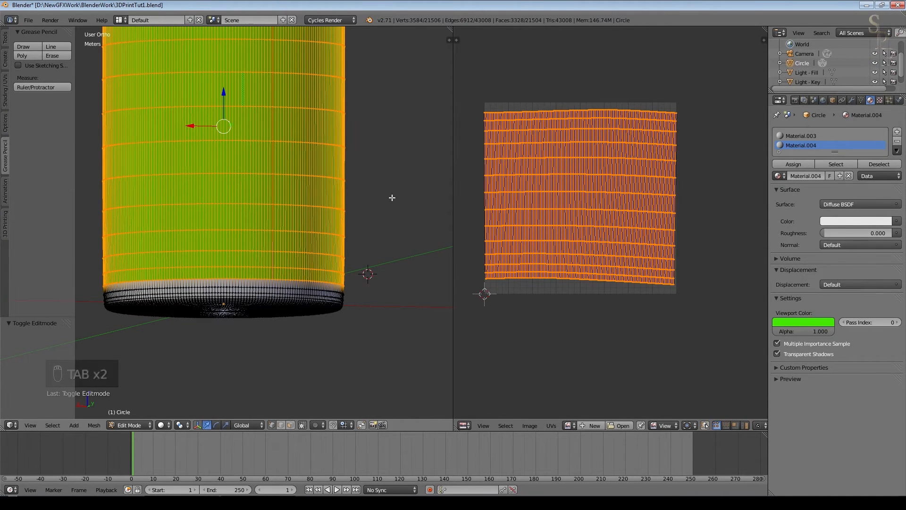
key("Tab")
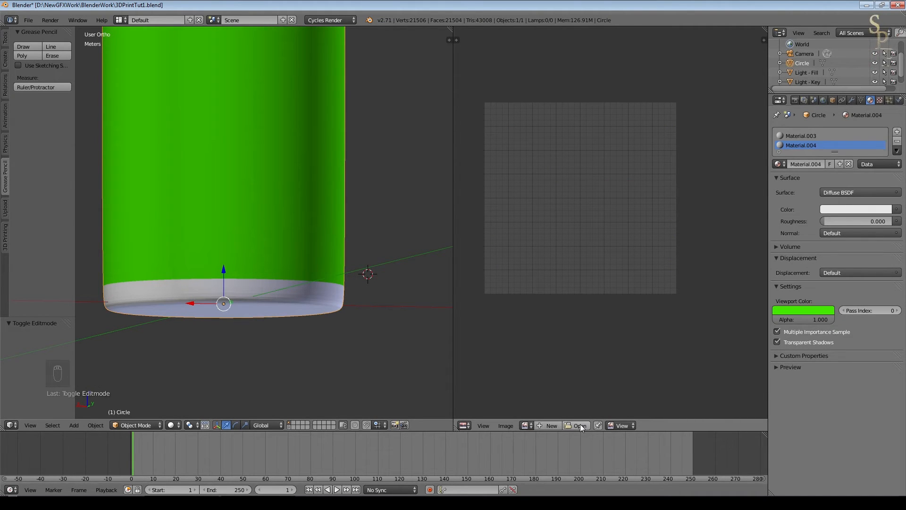
Step: Open OldWallDisp1.png from the Architecture textures folder into the image editor
left_click(579, 425)
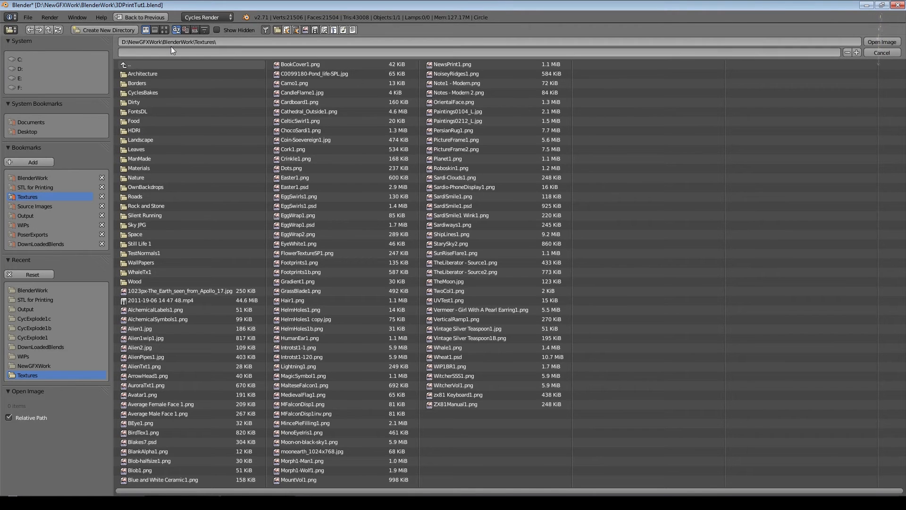
double_click(142, 73)
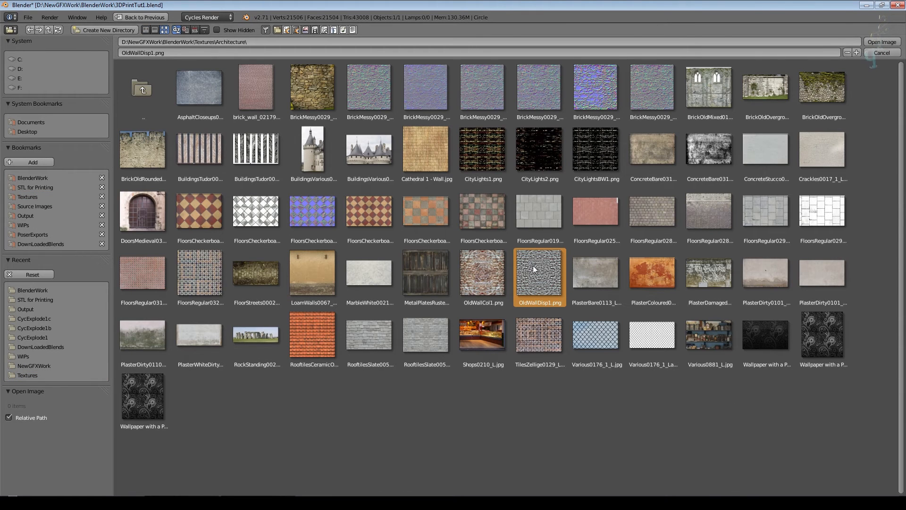
left_click(483, 272)
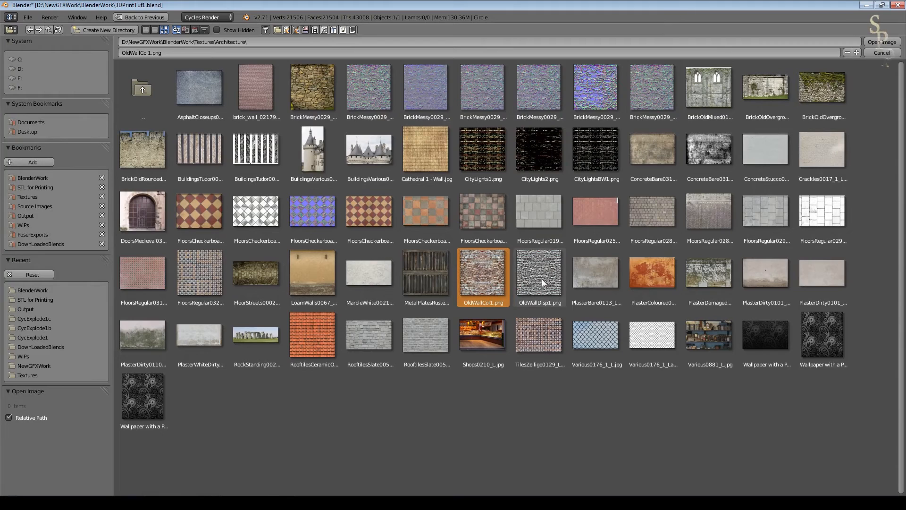
left_click(538, 273)
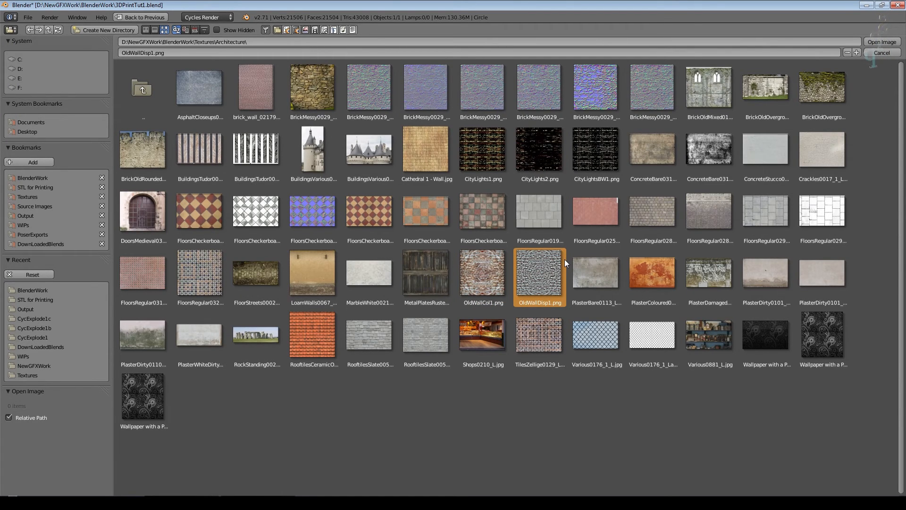
left_click(881, 42)
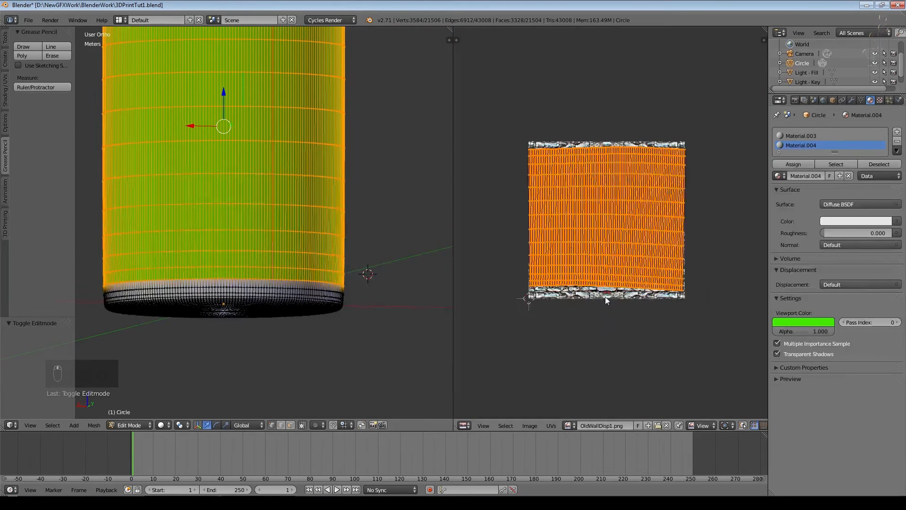
Step: Add a 2-cut loop cut around the wall near the top of the band
key("Tab")
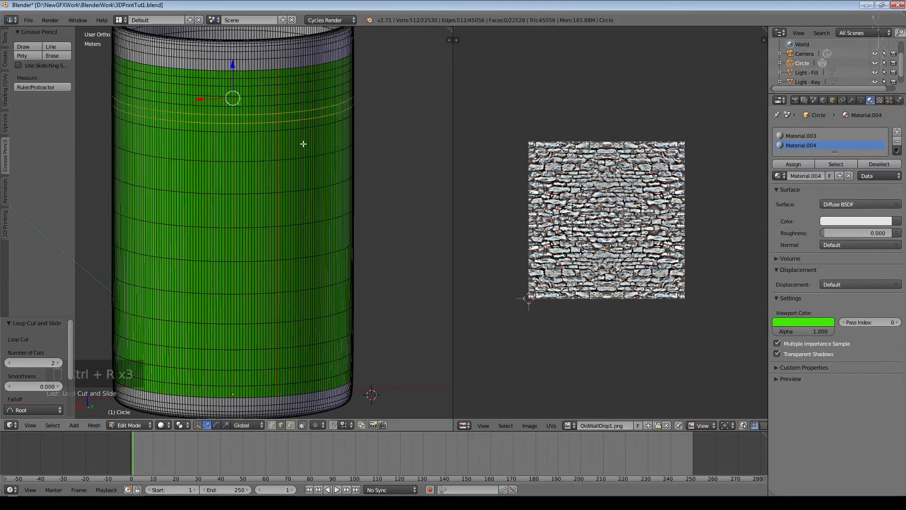
key("Tab")
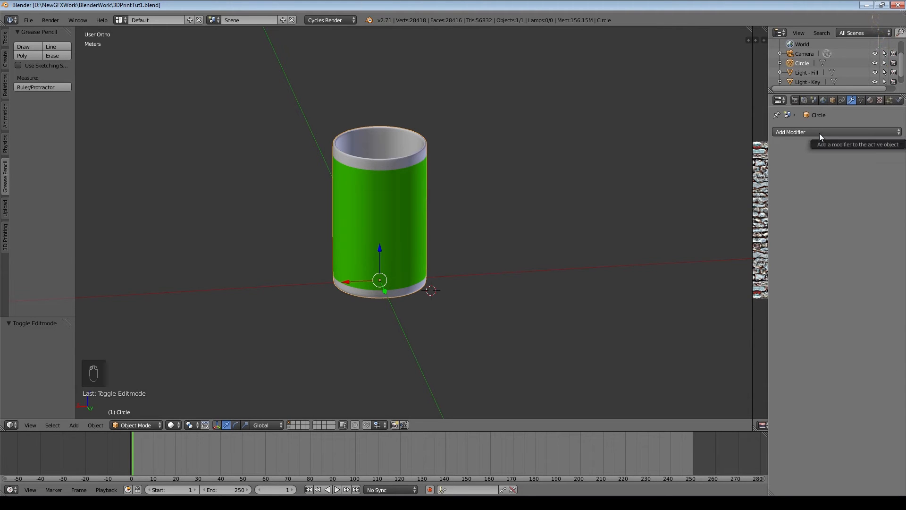
Step: Add a UV-mapped Displace modifier using OldWallDisp1.png, then a Subdivision Surface modifier
left_click(834, 131)
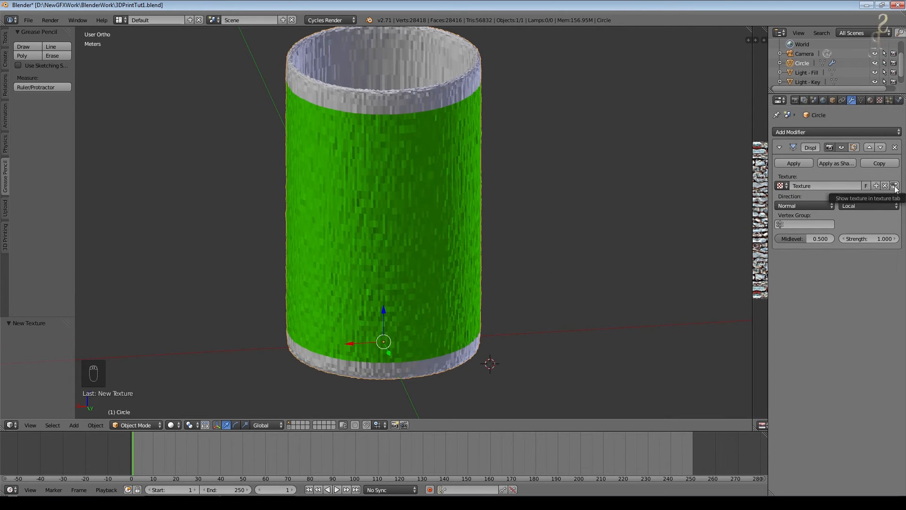
left_click(894, 185)
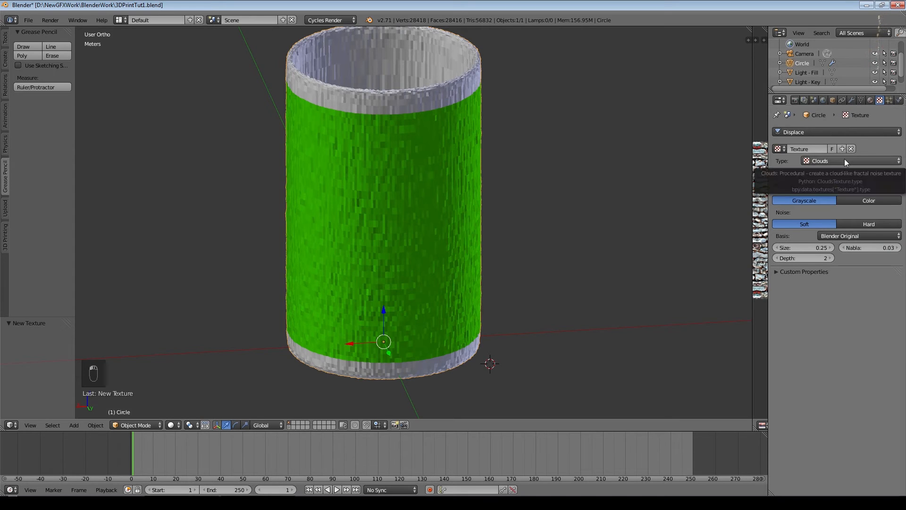
left_click(849, 161)
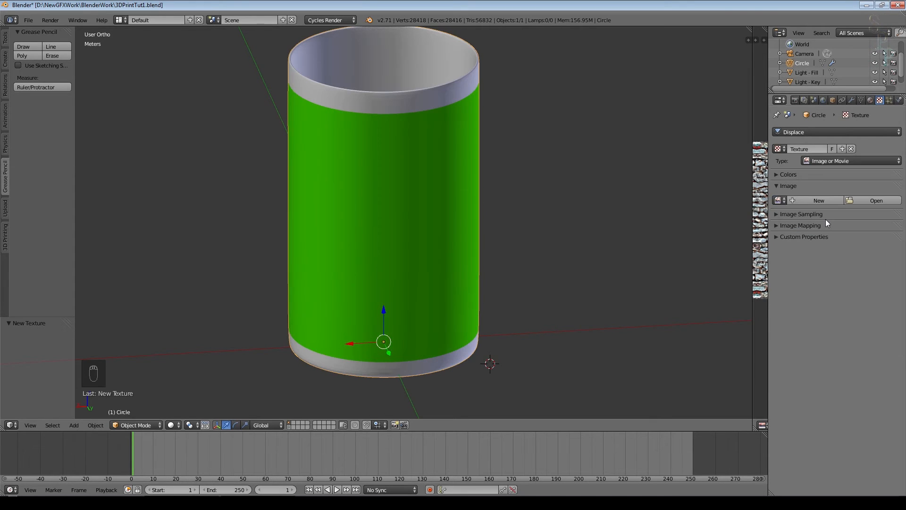
left_click(779, 200)
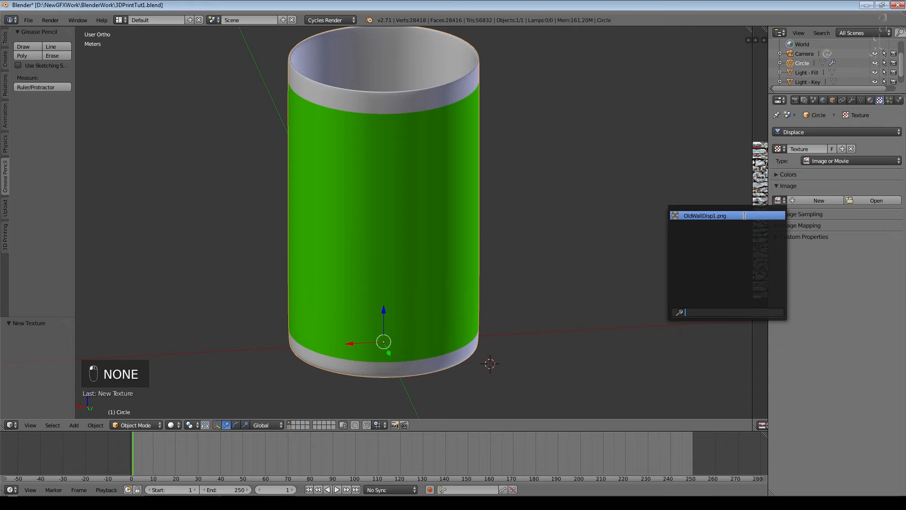
left_click(704, 215)
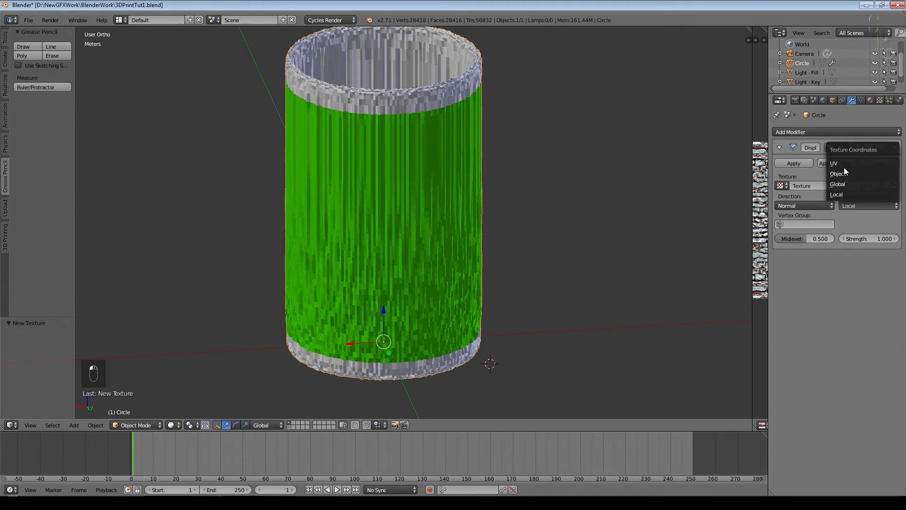
left_click(834, 163)
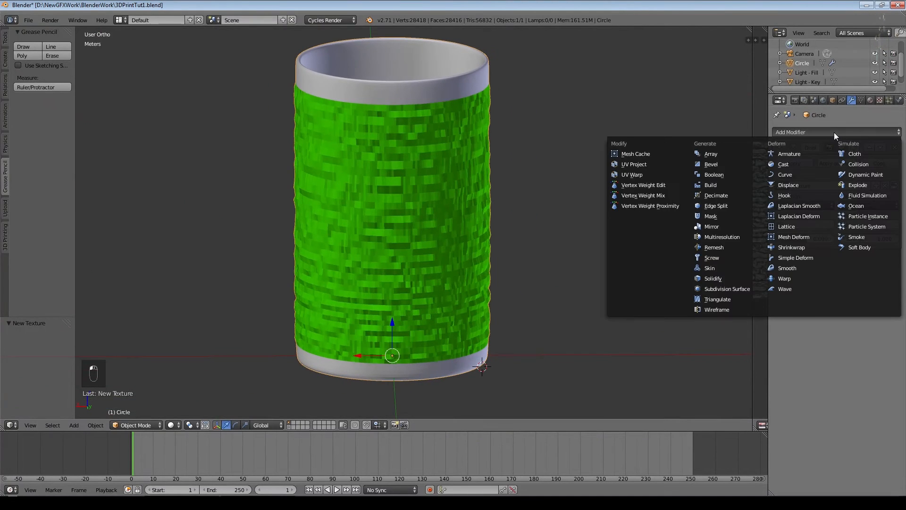
mouse_move(726, 288)
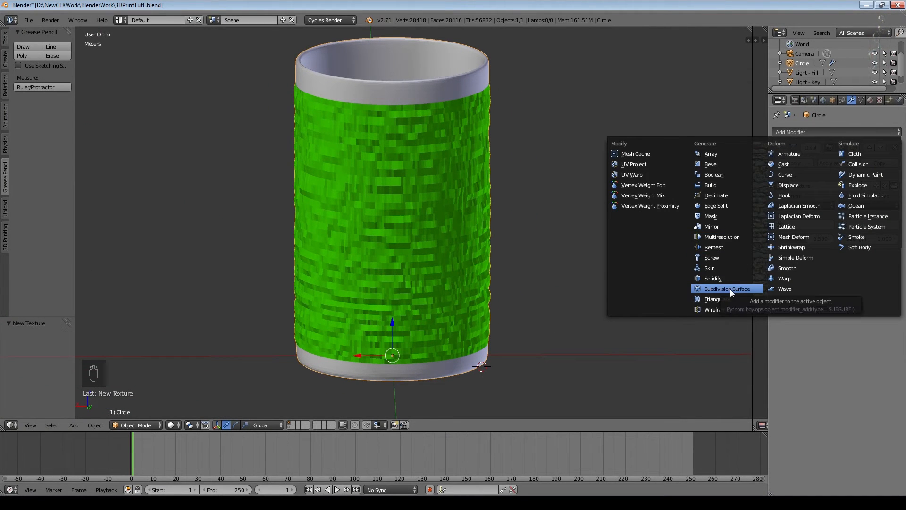
left_click(726, 289)
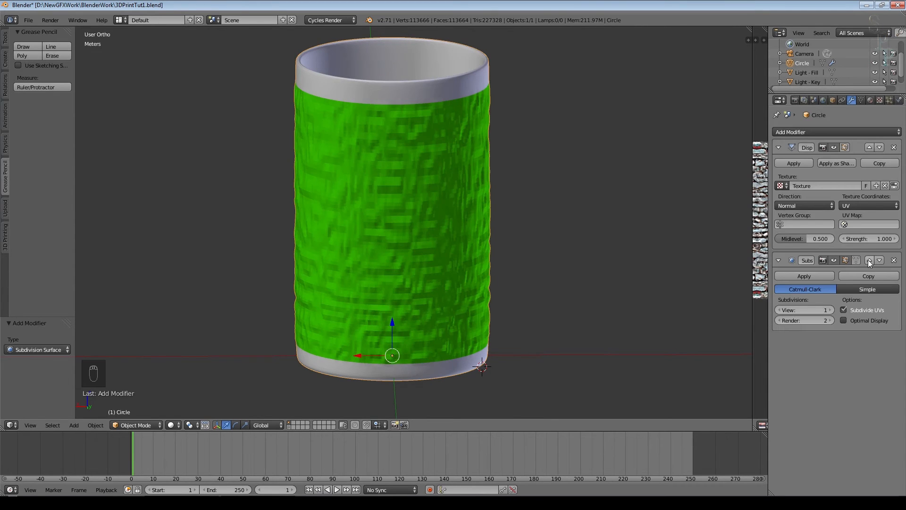
mouse_move(868, 260)
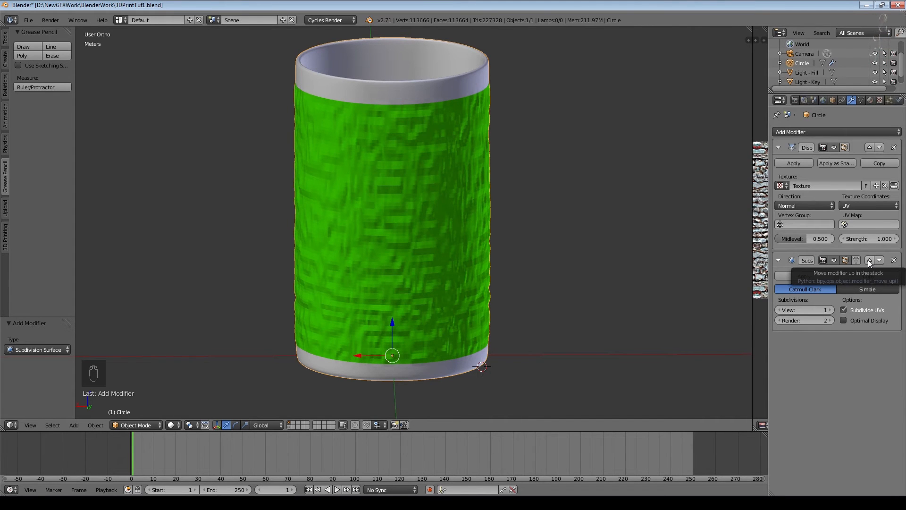
Step: Move Subdivision Surface above Displace, with 2 levels and 0.5 strength
left_click(868, 260)
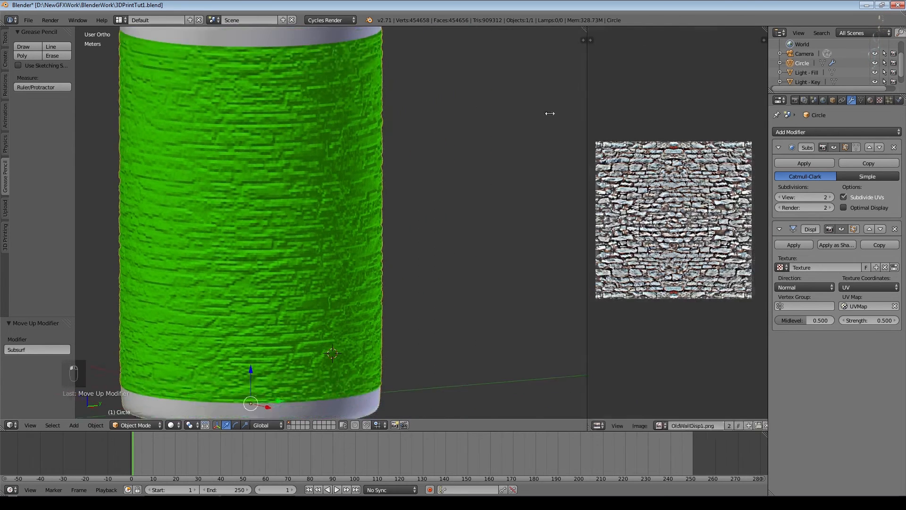
key("Tab")
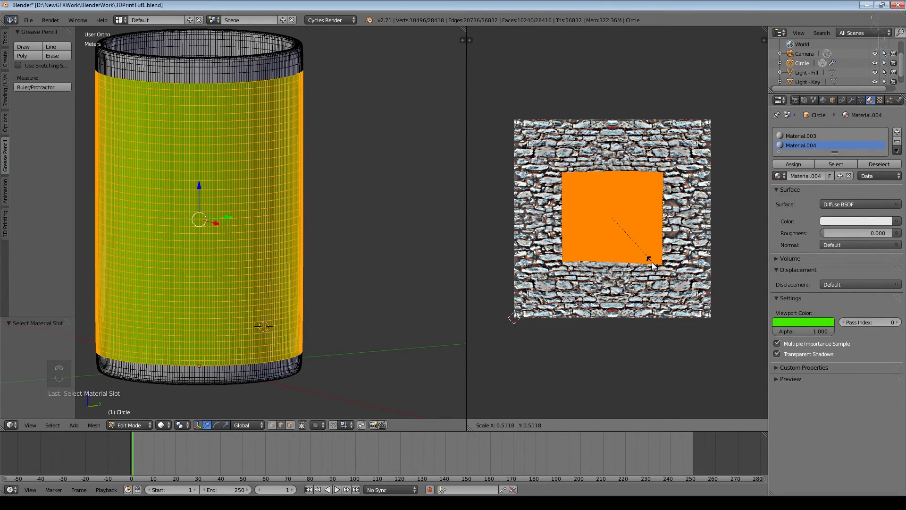
Step: Scale the wall band's UV island down to about 0.5 of its size
key("Tab")
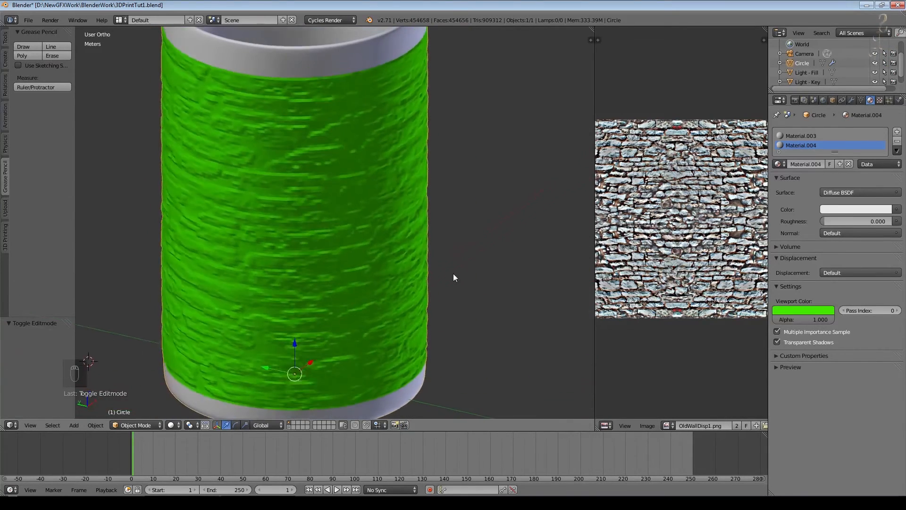
scroll("up", 3)
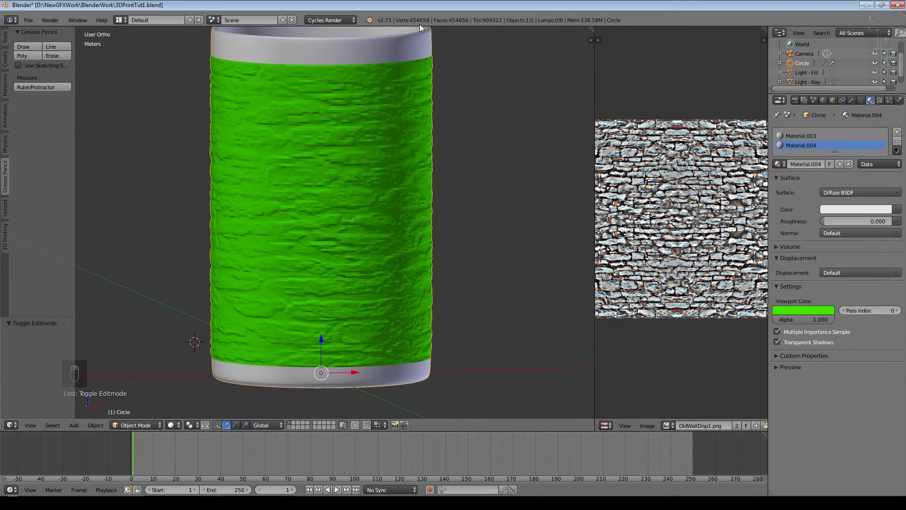
left_click(852, 100)
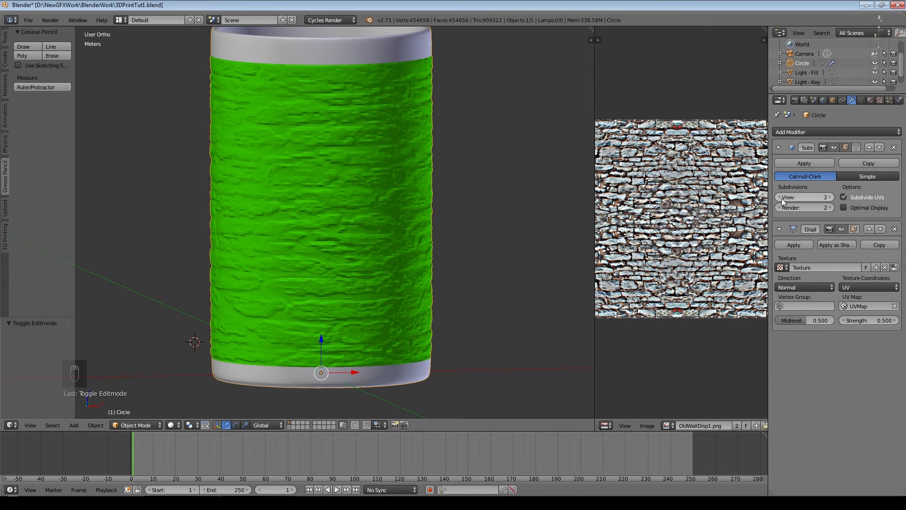
Step: Lower subdivision levels to 1 and subdivide the wall band faces via the W menu
left_click(782, 197)
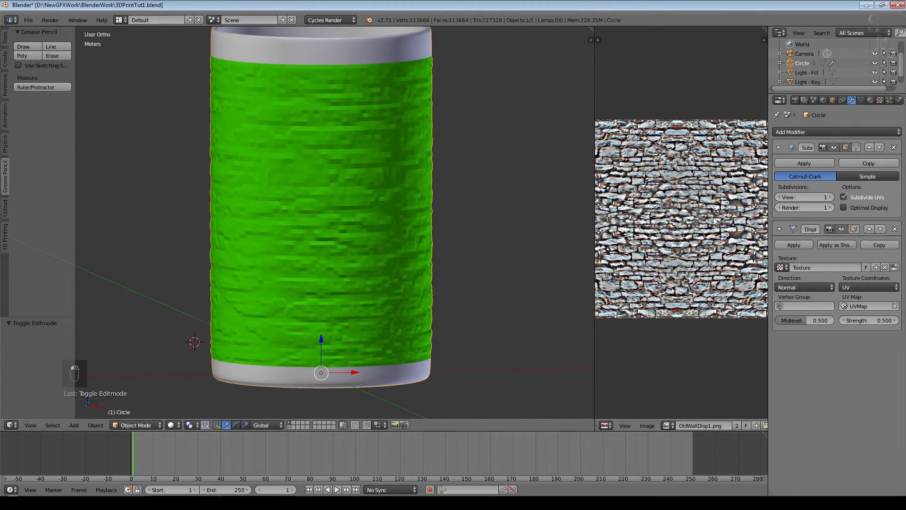
key("Tab")
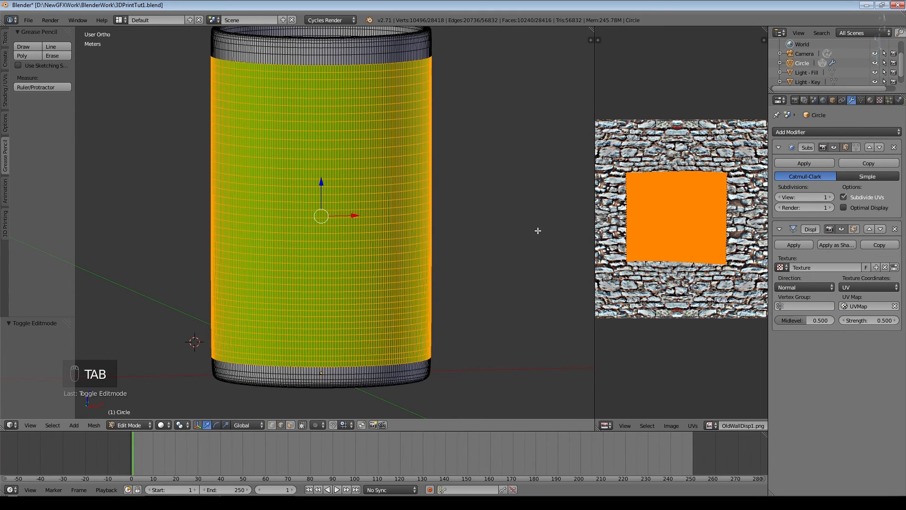
key("w")
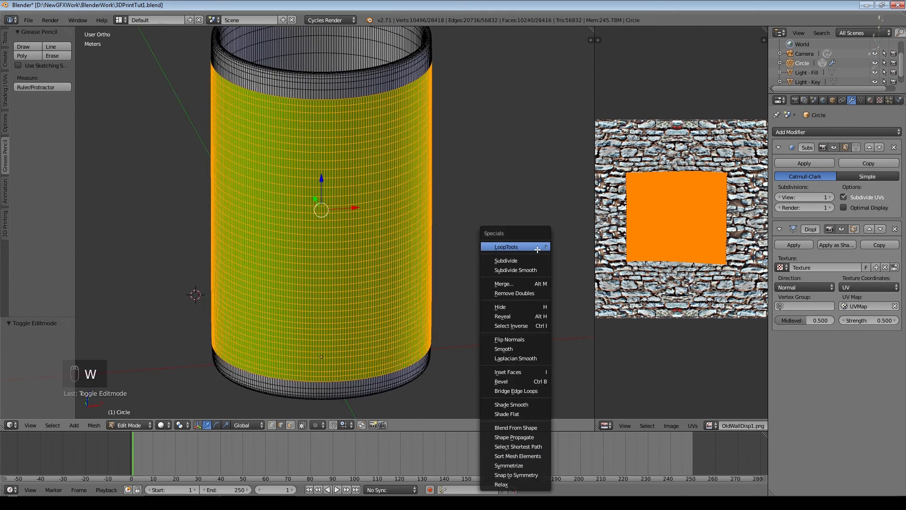
mouse_move(505, 260)
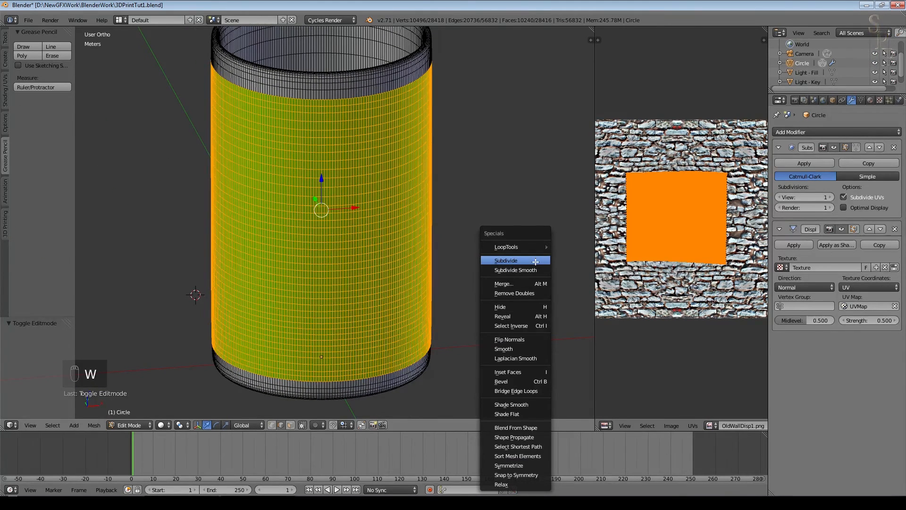
left_click(506, 260)
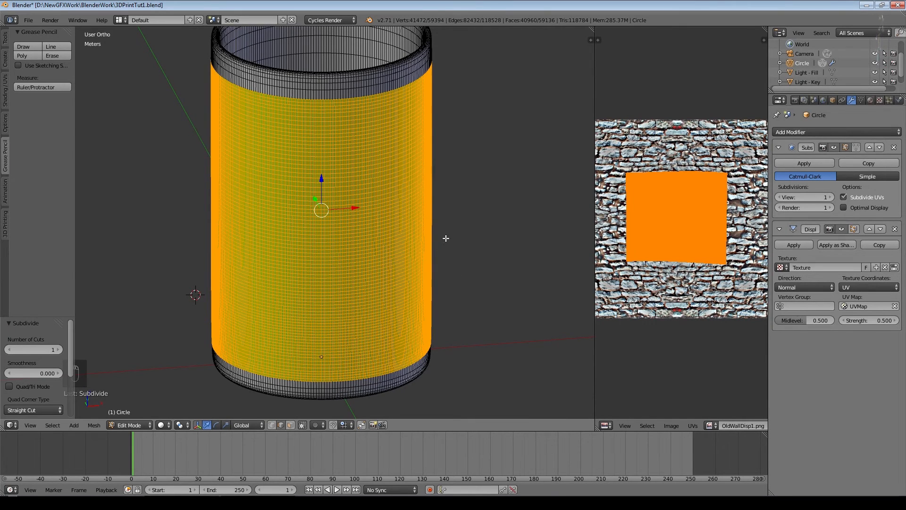
mouse_move(464, 250)
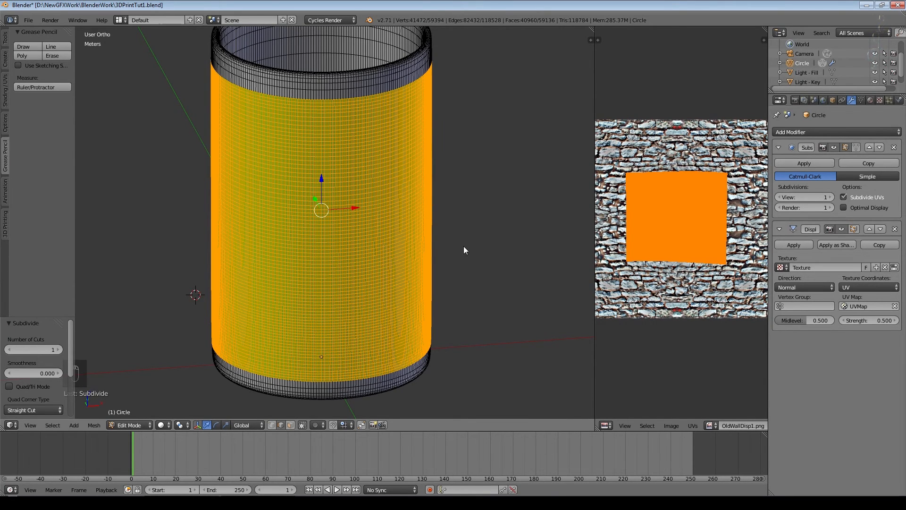
key("Tab")
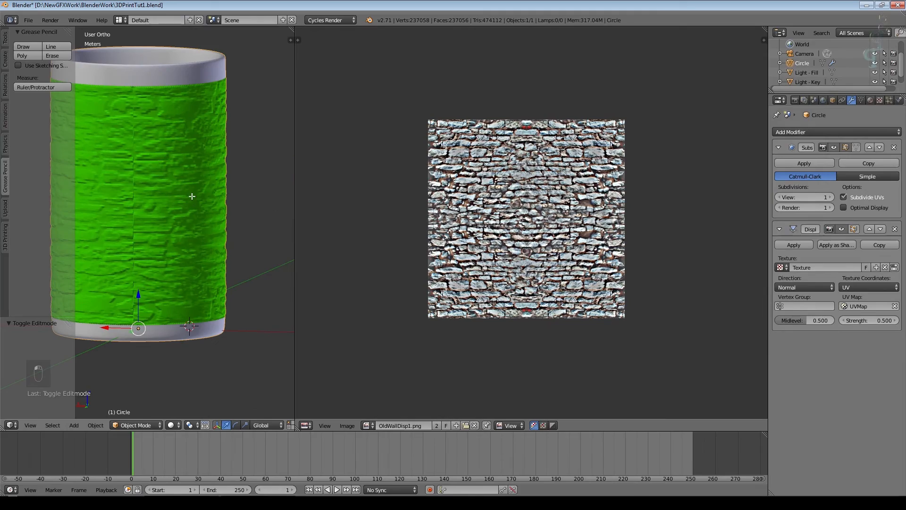
Step: Turn off the Displace live preview and rescale the band's UVs into a tall, narrow island
key("Tab")
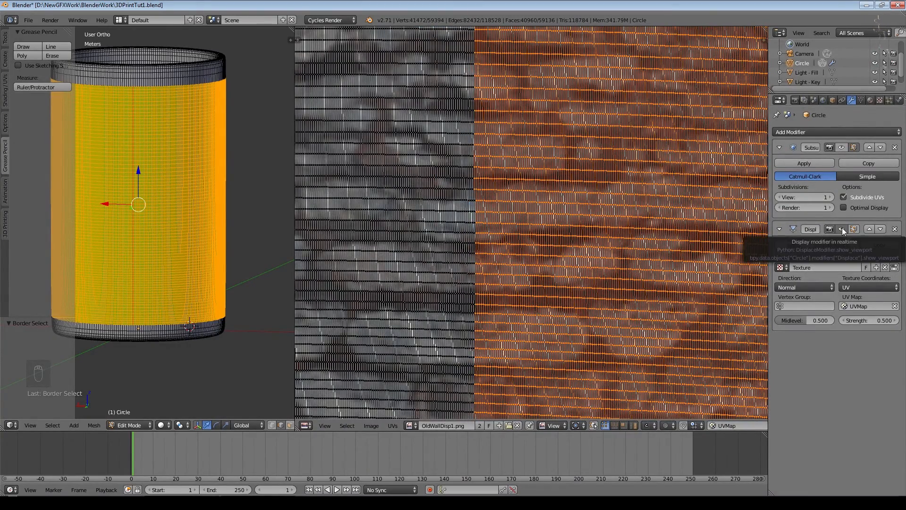
left_click(842, 229)
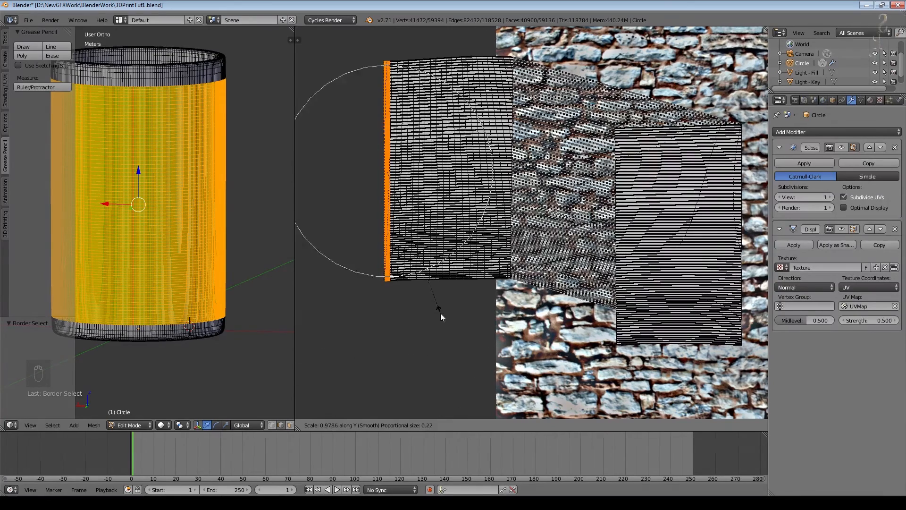
key("b")
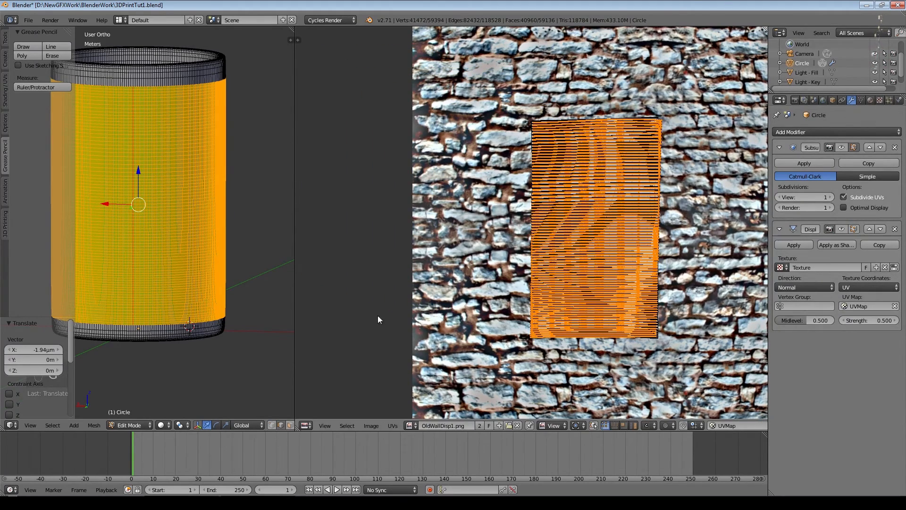
key("Tab")
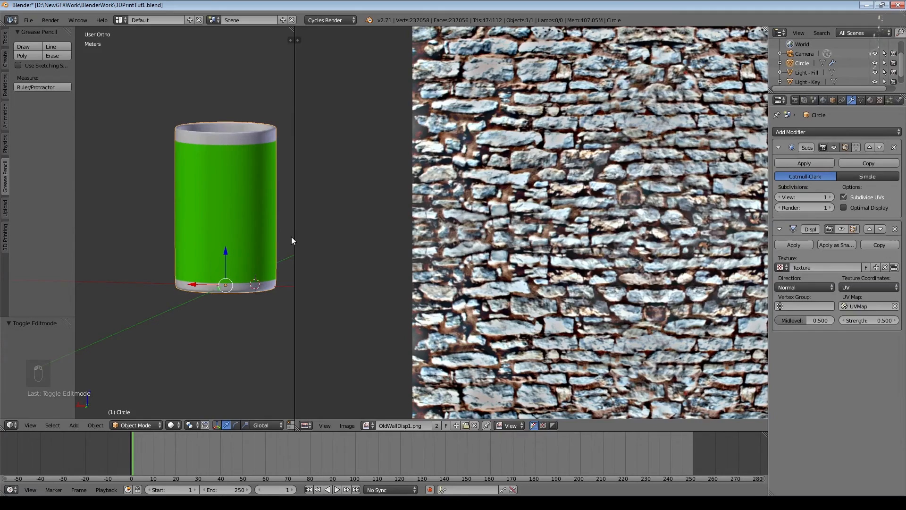
Step: Return the viewport subdivision level to 1, orbit to view inside the pot, and save the blend file
key("Tab")
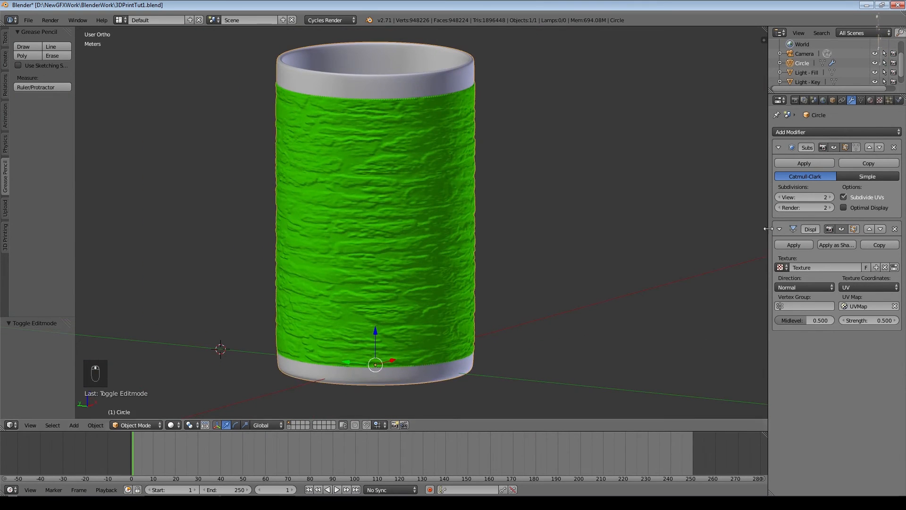
left_click(784, 196)
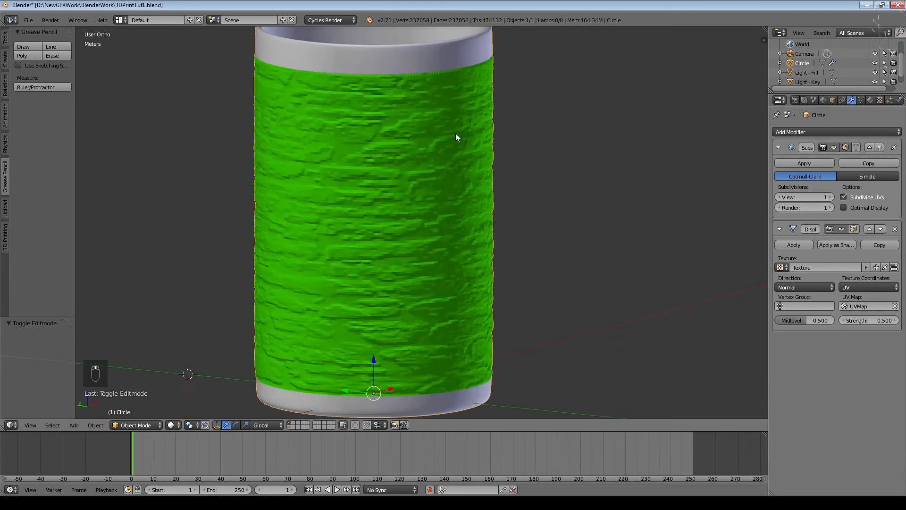
left_click_drag(456, 137, 525, 218)
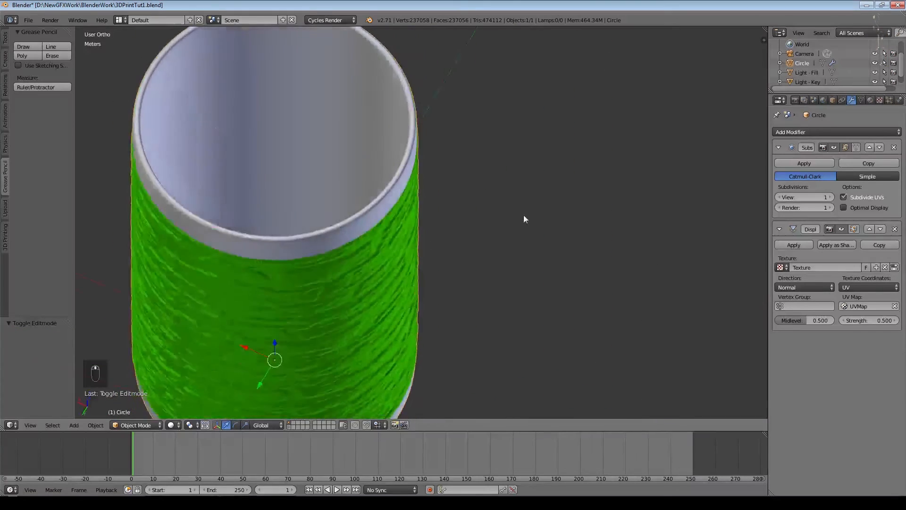
key("ctrl+s")
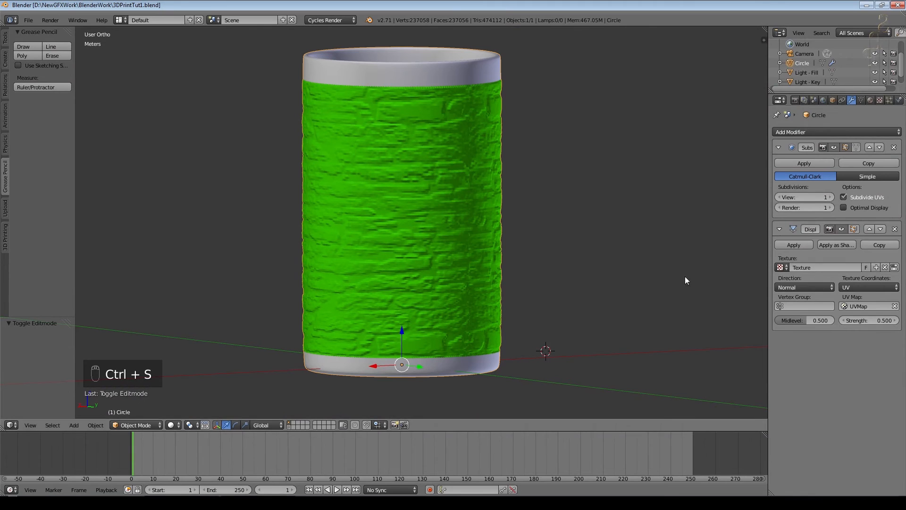
mouse_move(803, 196)
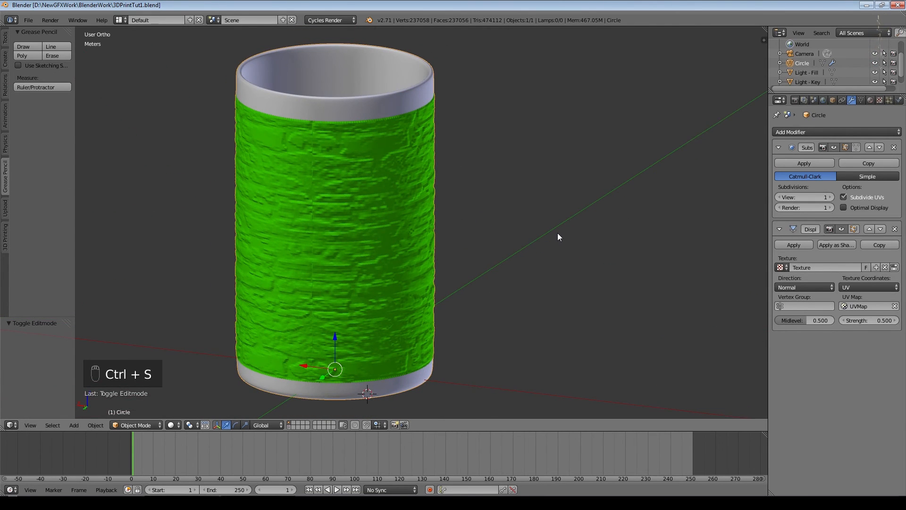
Step: Show the pot's 6.409 × 6.405 × 10.178 cm dimensions and open the 3D Printing toolbox
key("n")
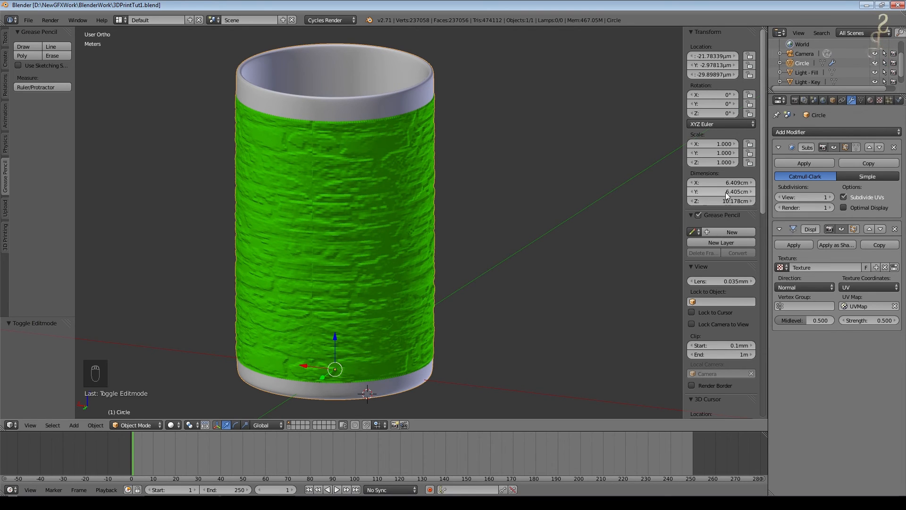
mouse_move(721, 191)
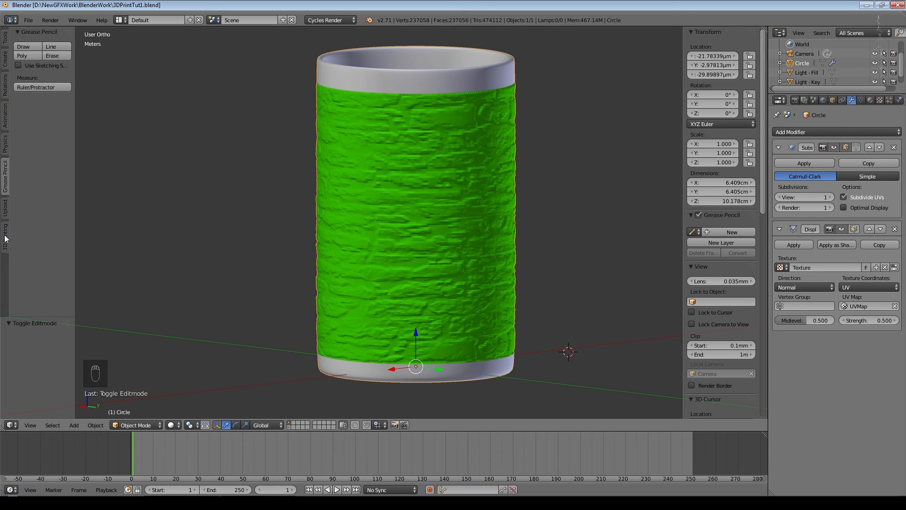
left_click(5, 237)
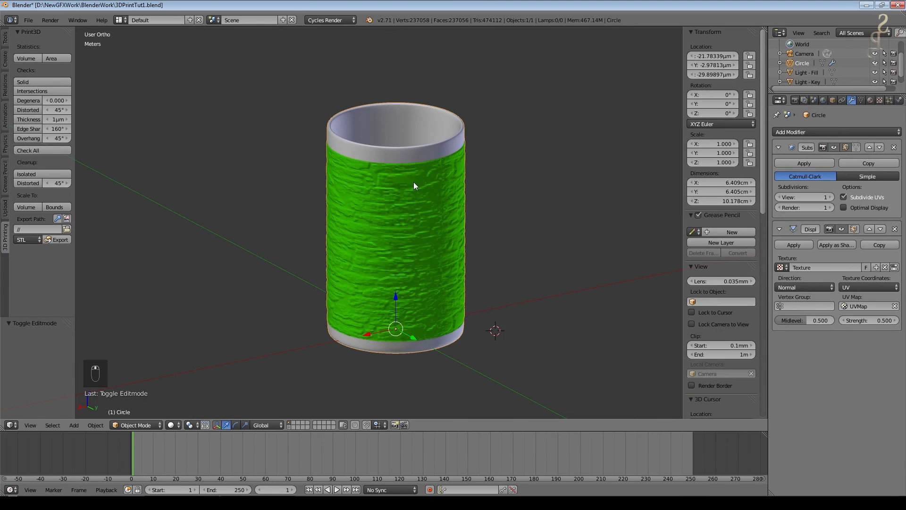
mouse_move(525, 175)
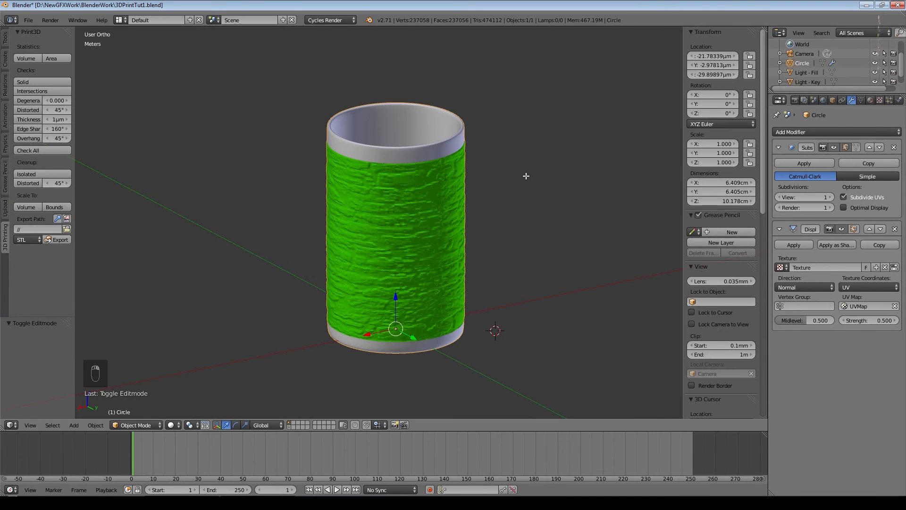
Step: In Edit Mode with nothing selected, run Select Non Manifold, which picks 0 vertices
key("Tab")
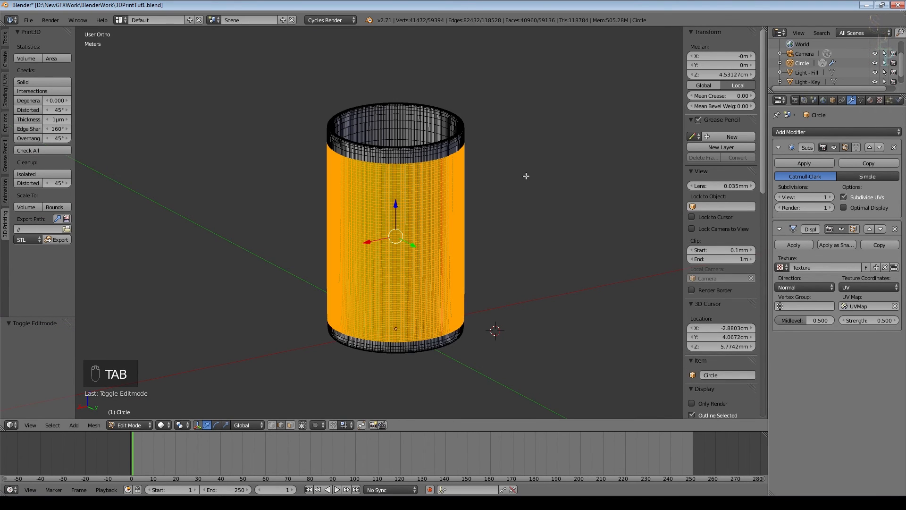
key("a")
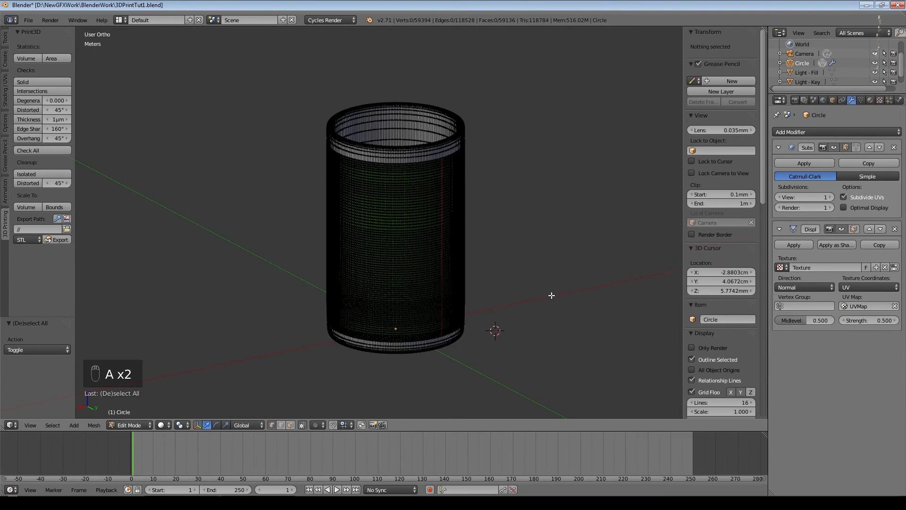
key("space")
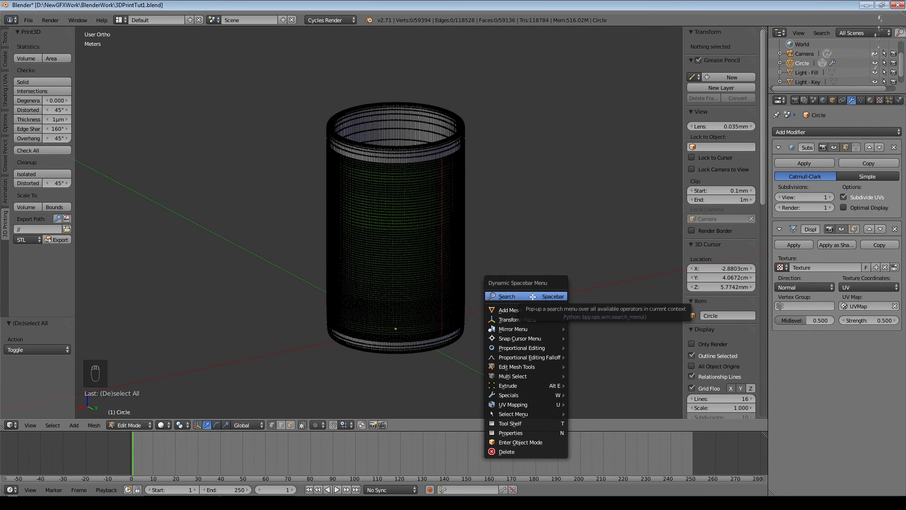
left_click(506, 295)
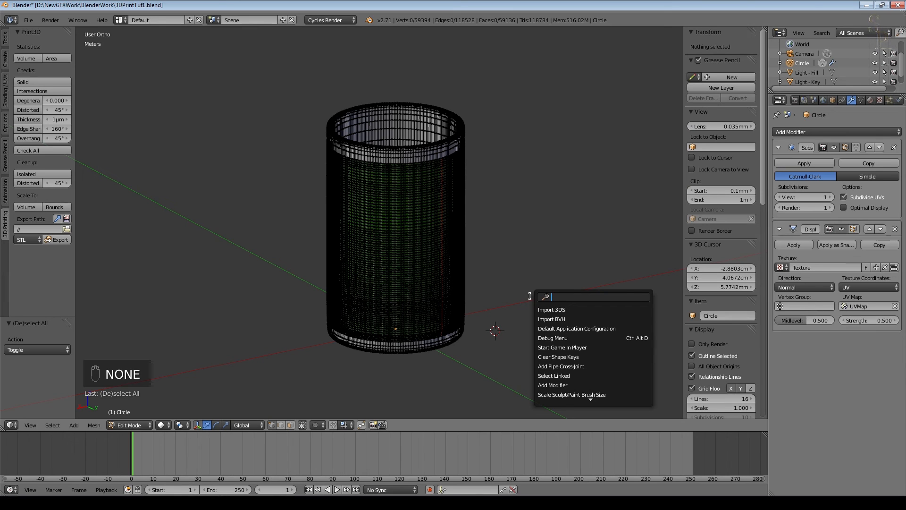
type("non")
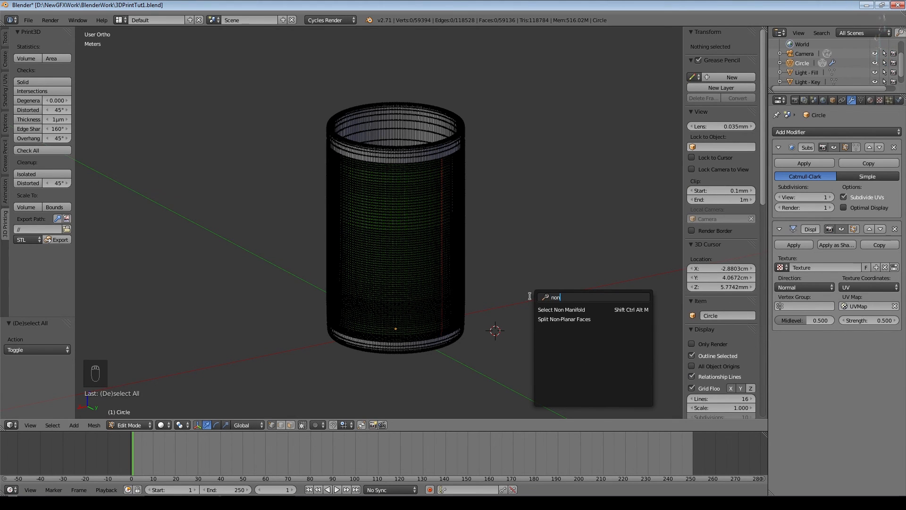
mouse_move(560, 309)
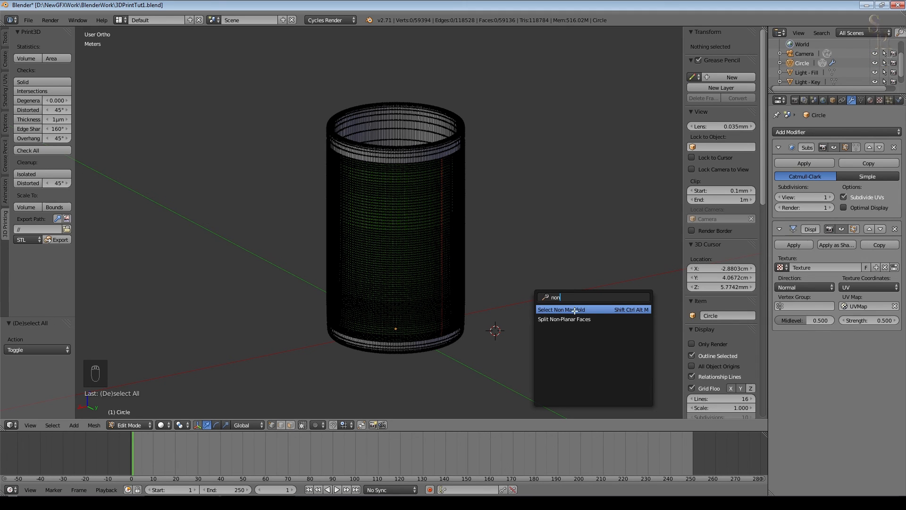
left_click(560, 309)
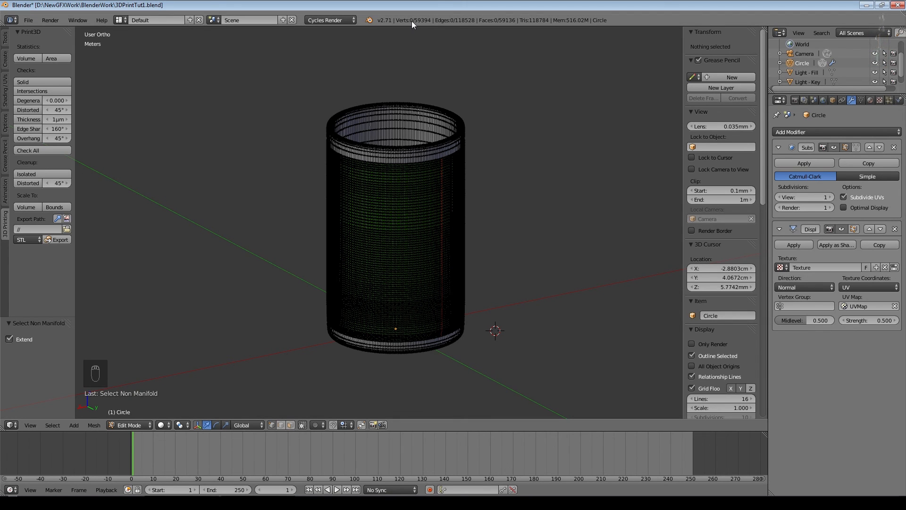
mouse_move(463, 249)
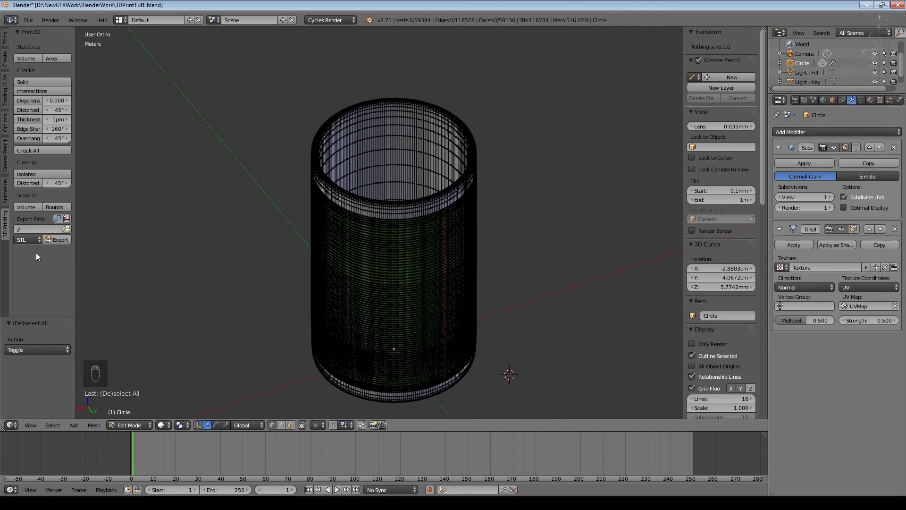
mouse_move(327, 204)
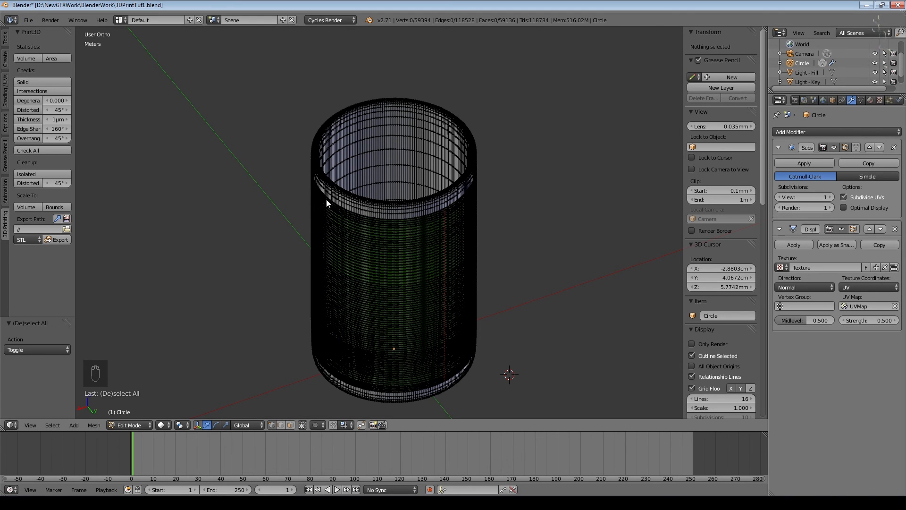
Step: Export the pot from the 3D Printing toolbox as 3DPrintTut1.stl
left_click(28, 20)
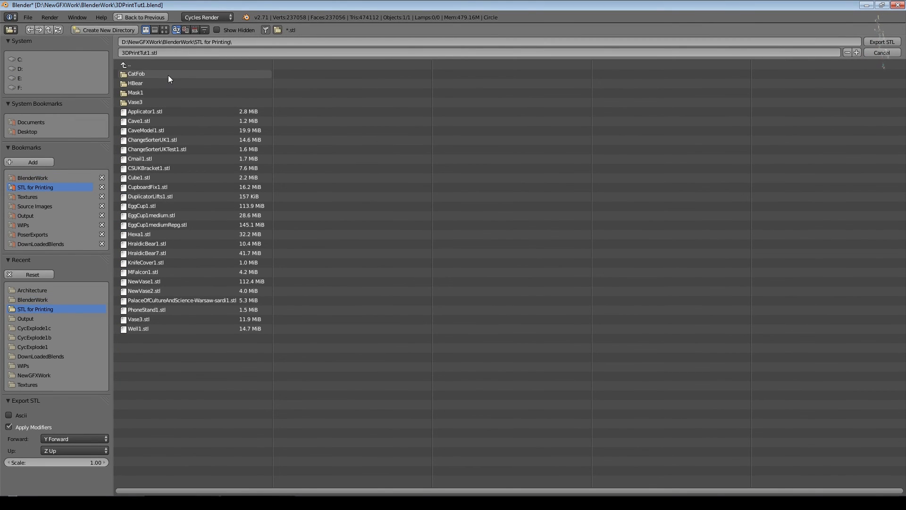
mouse_move(688, 244)
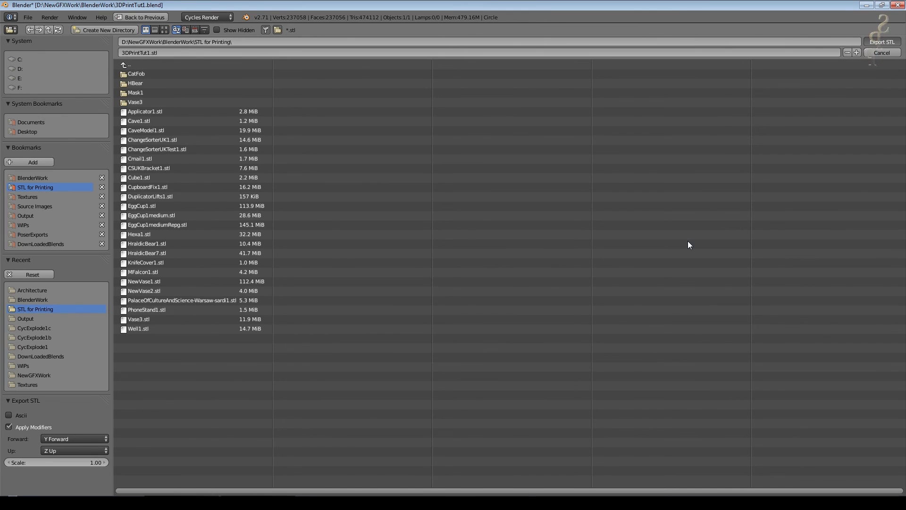
left_click(881, 53)
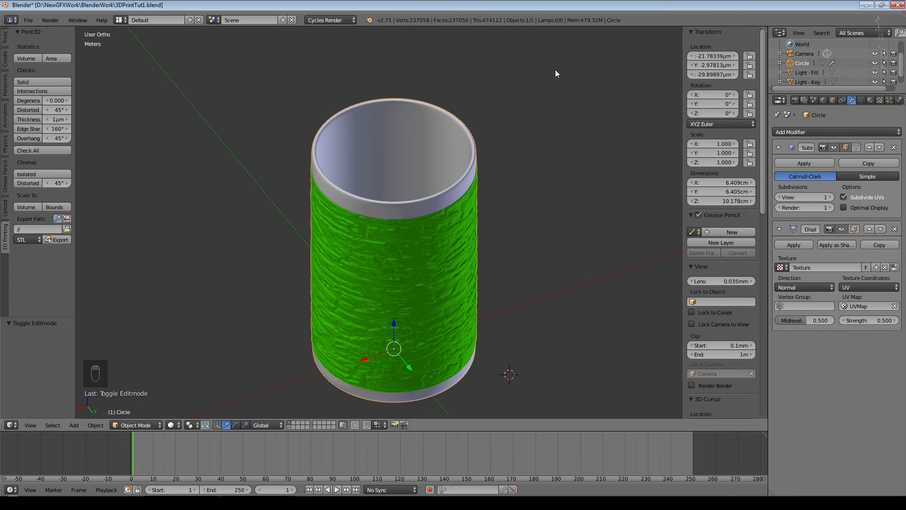